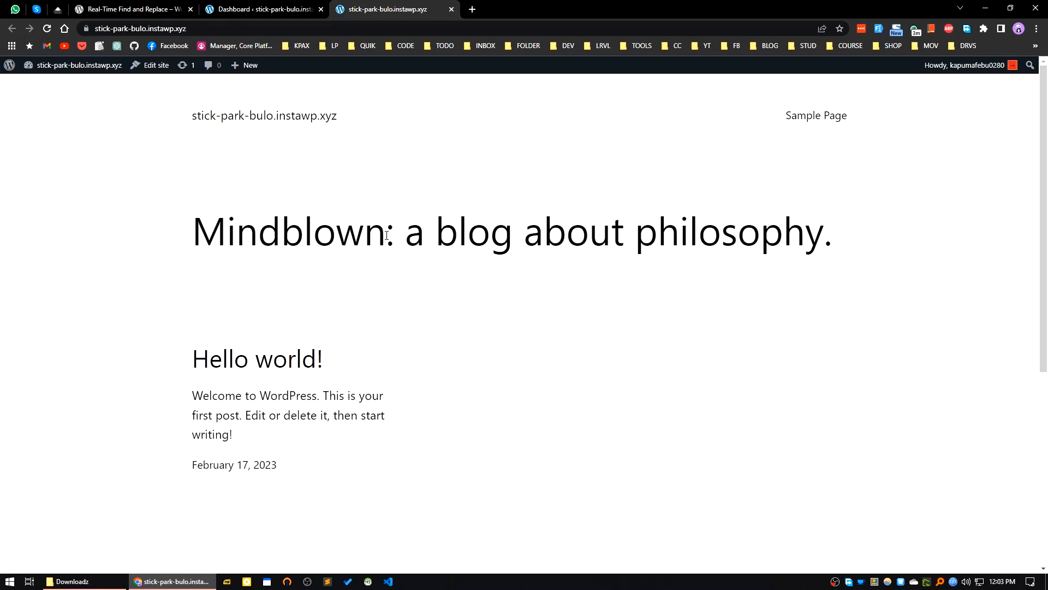
Inspect the live site's 'Mindblown' heading and footer before installing anything.
double_click(288, 230)
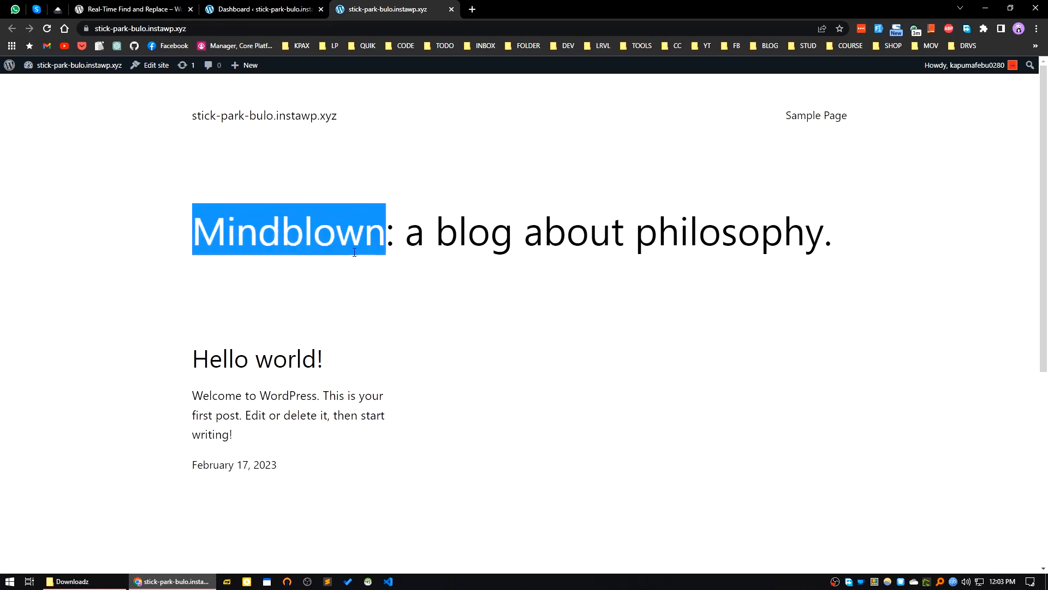
mouse_move(445, 233)
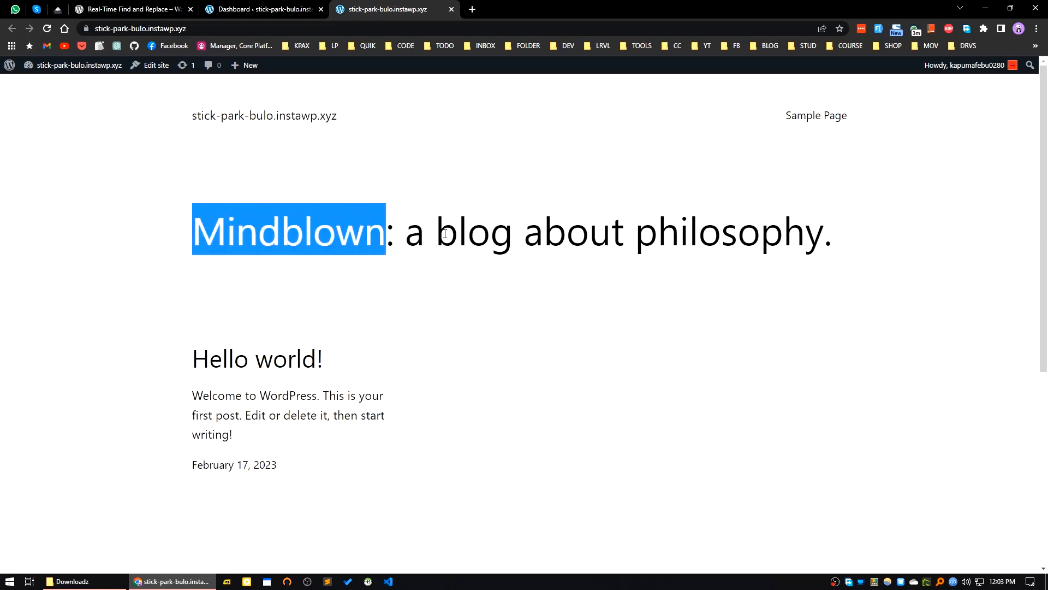
scroll("down", 3)
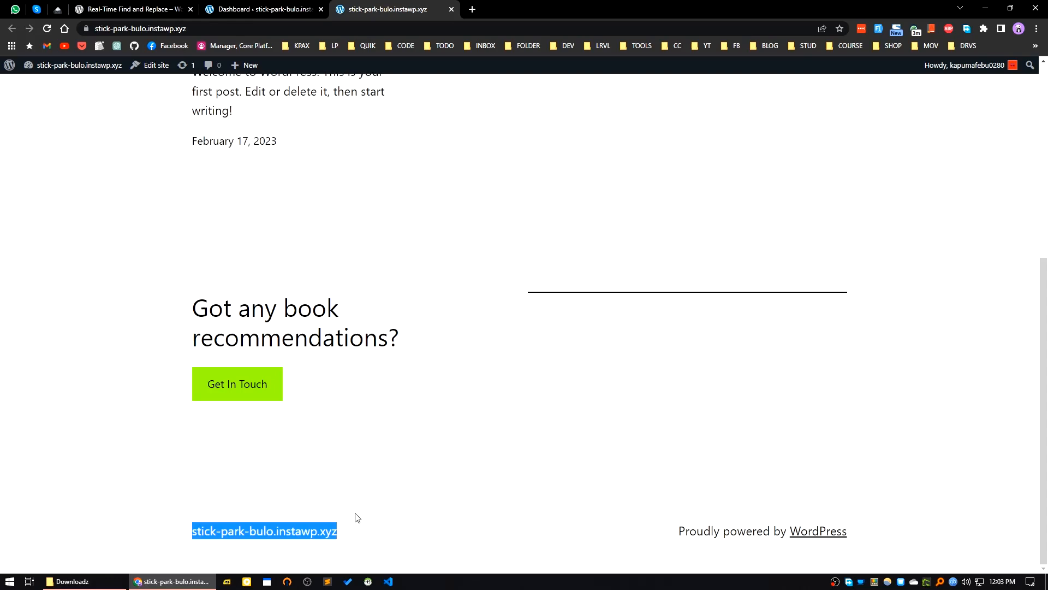
mouse_move(285, 543)
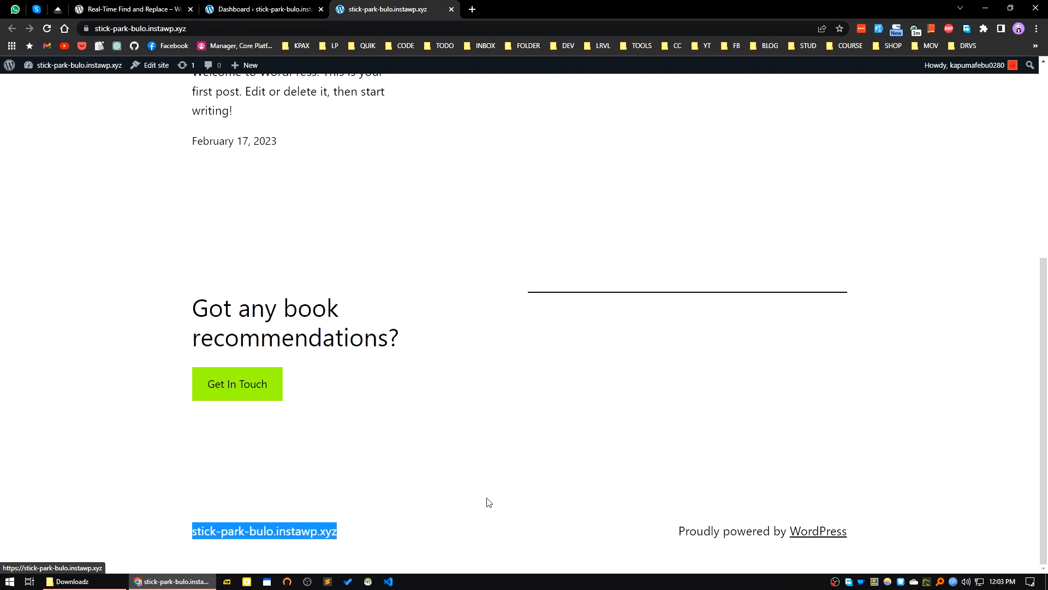
mouse_move(510, 505)
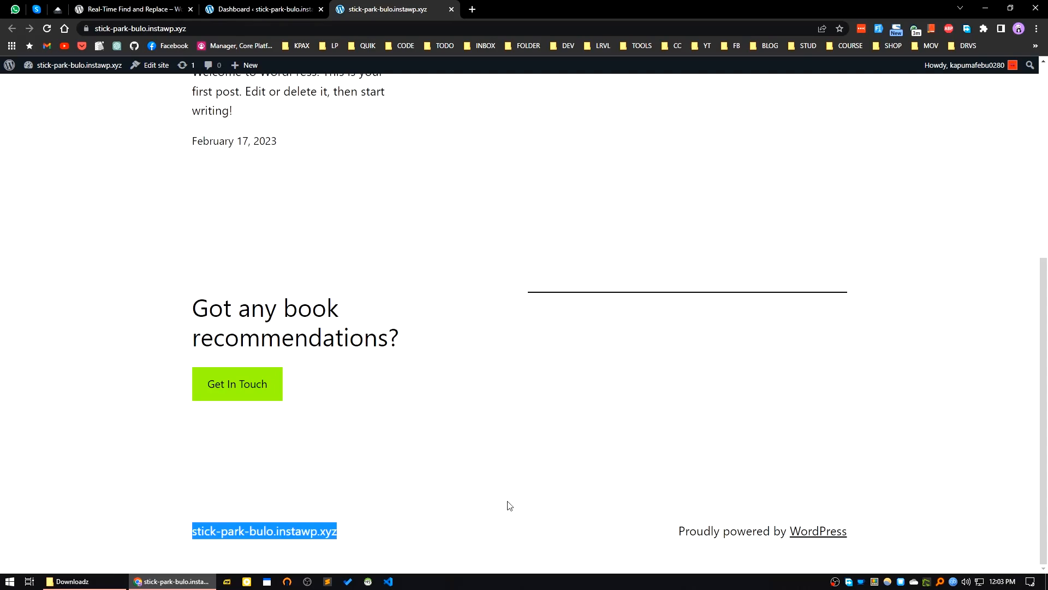
mouse_move(467, 480)
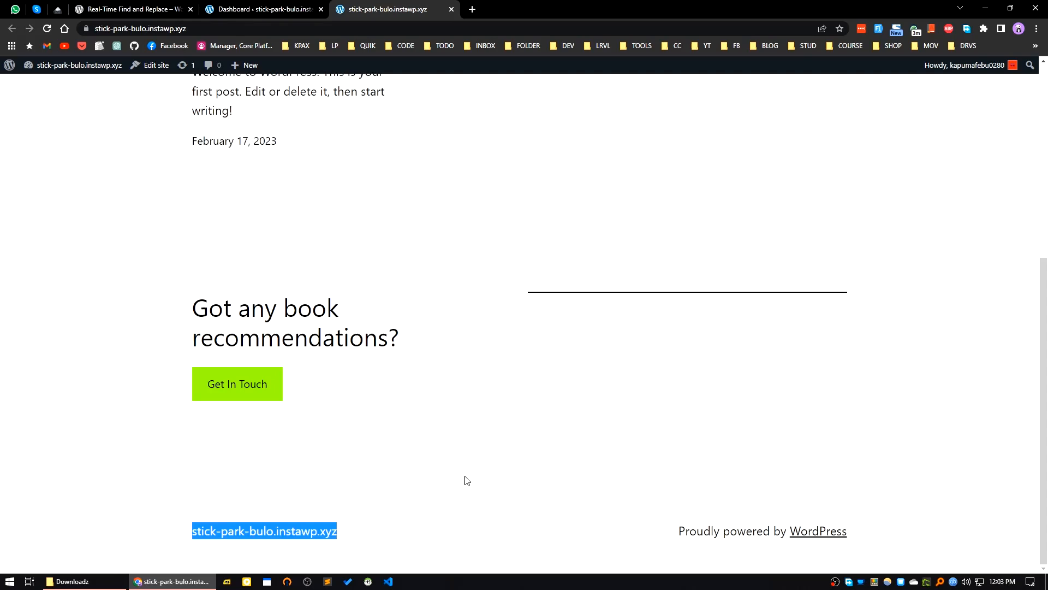
mouse_move(622, 511)
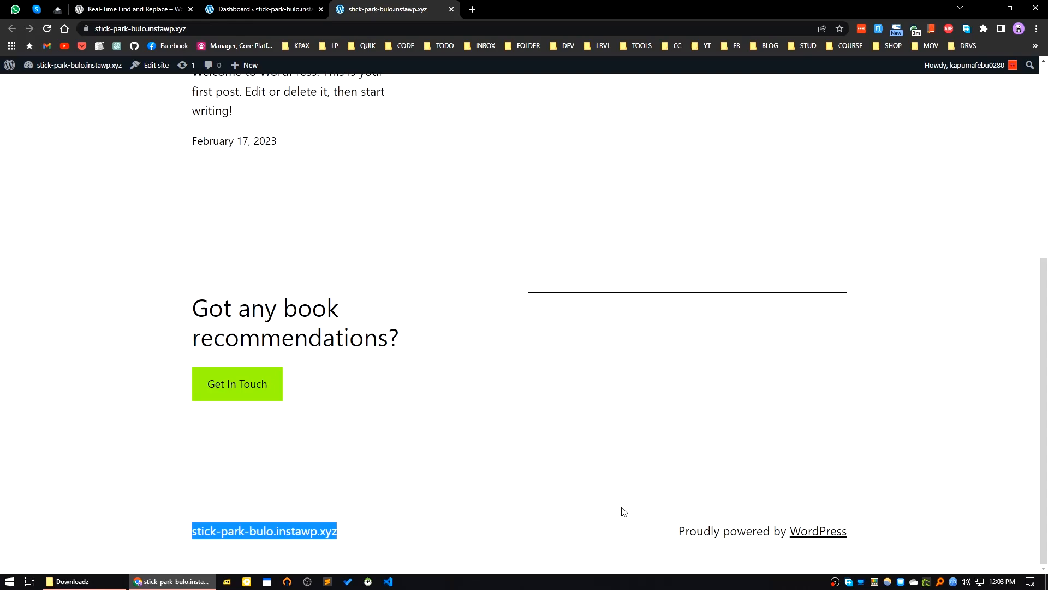
mouse_move(635, 441)
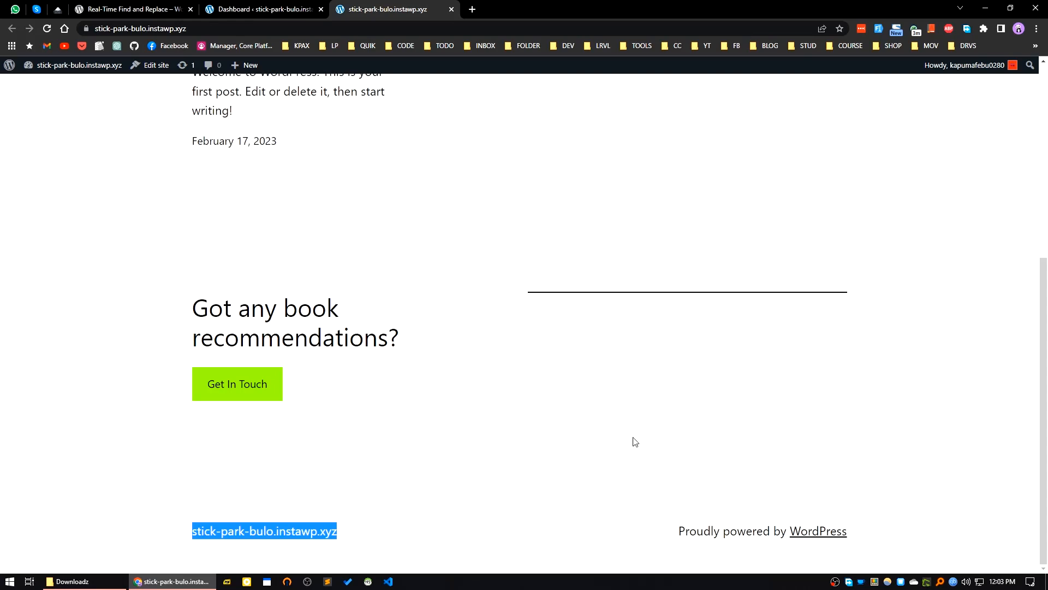
mouse_move(783, 492)
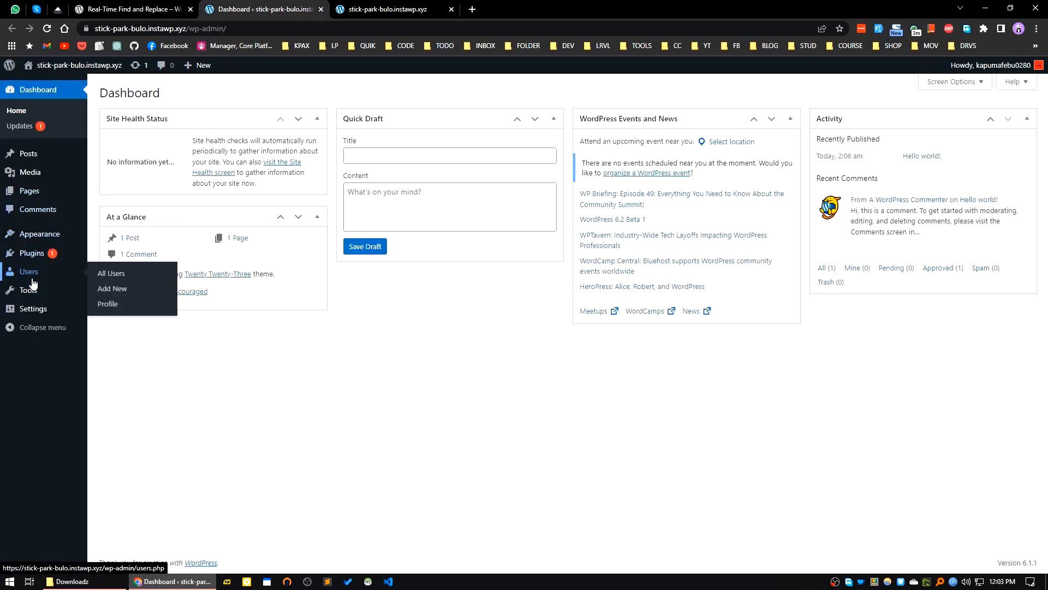
mouse_move(395, 400)
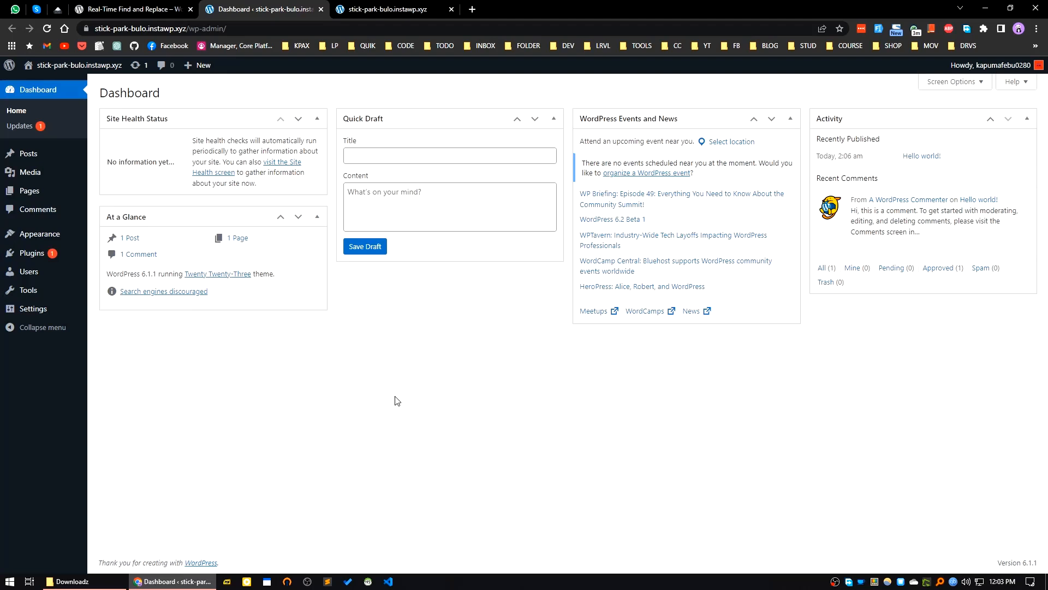
mouse_move(258, 361)
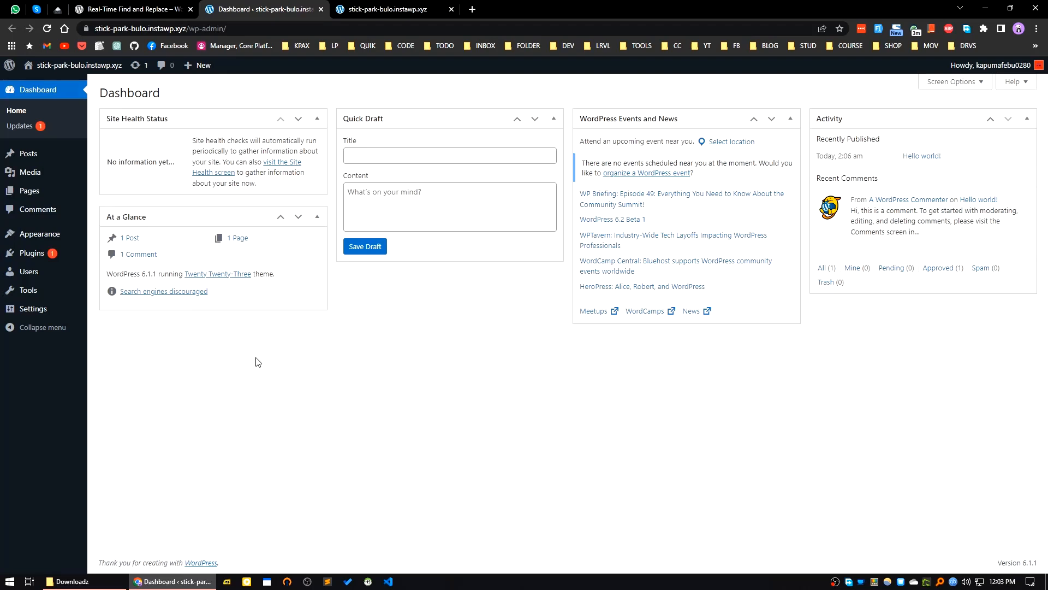
mouse_move(29, 253)
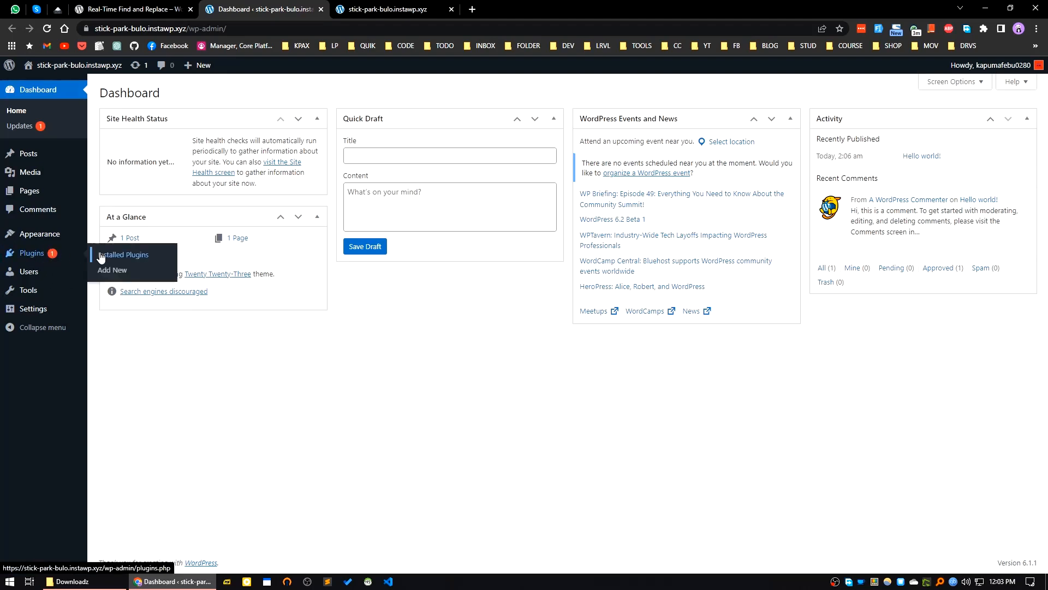
Search the Add Plugins screen for 'real time find and replace'.
left_click(113, 270)
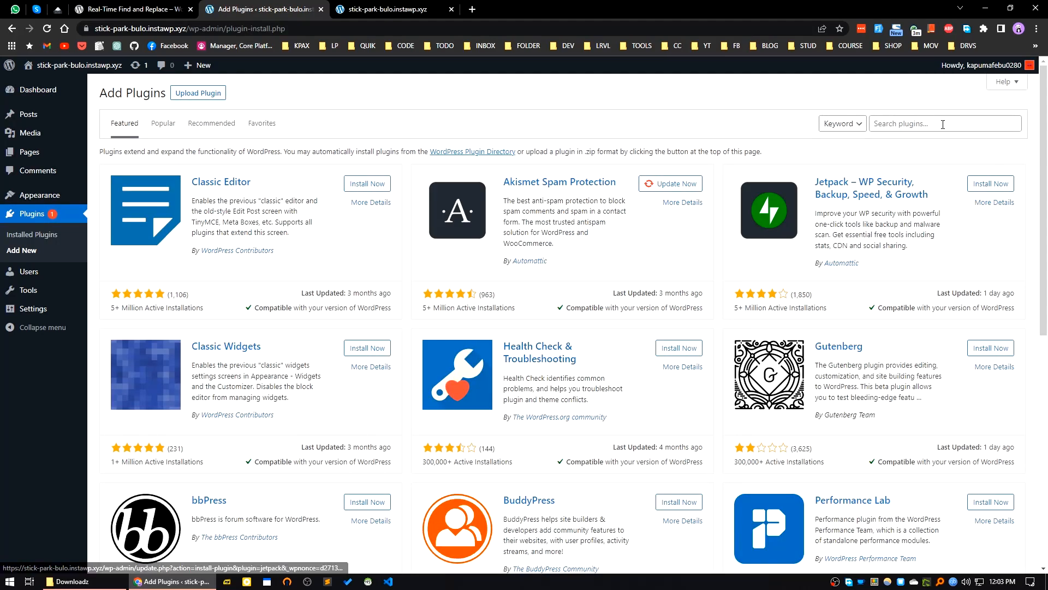
type("f")
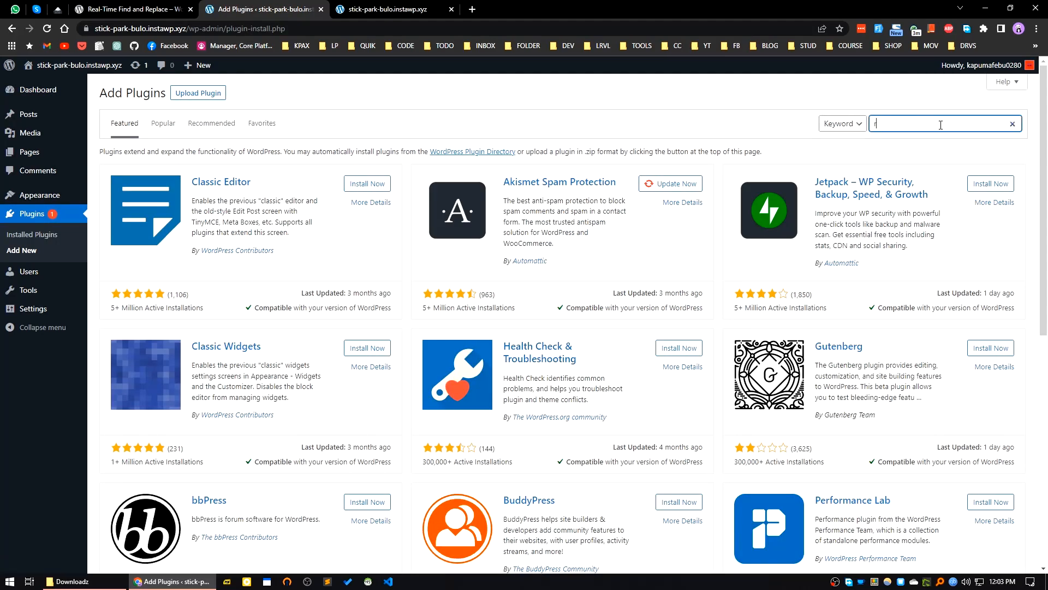
type("real time find")
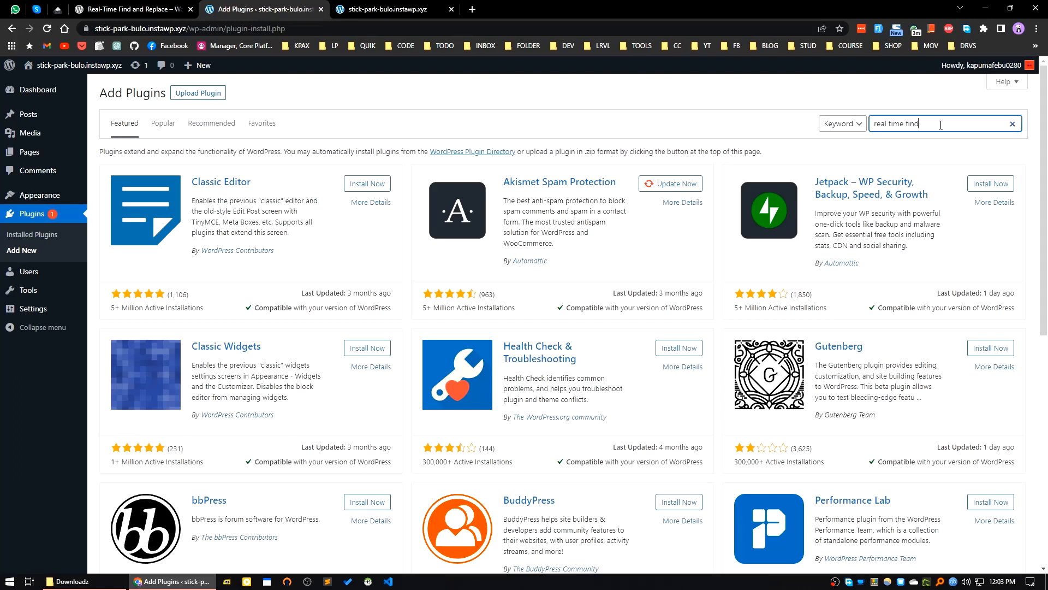
type("asnd")
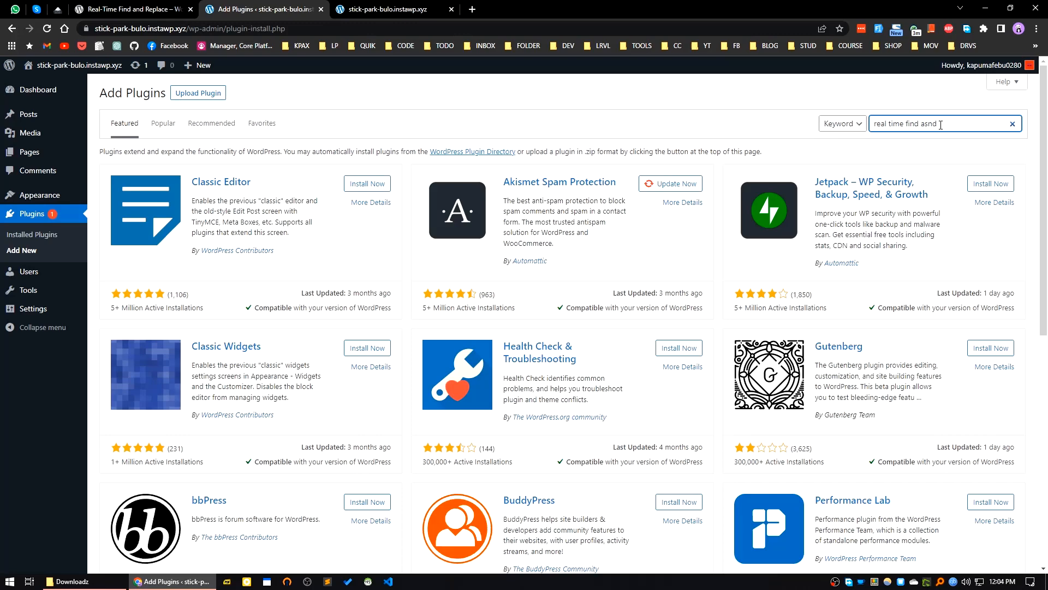
type(" replace")
key("Enter")
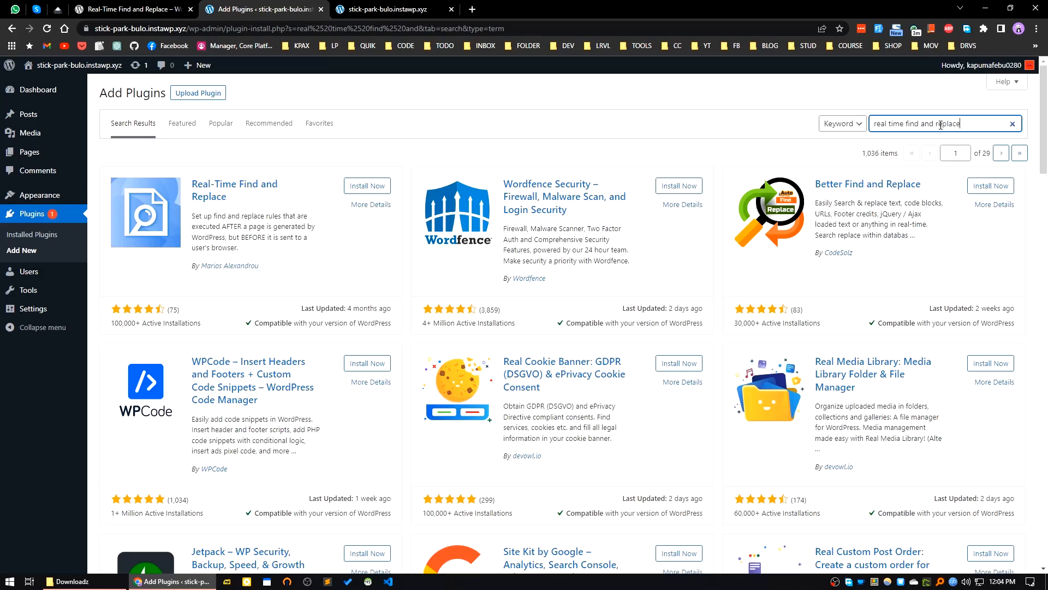
key("Enter")
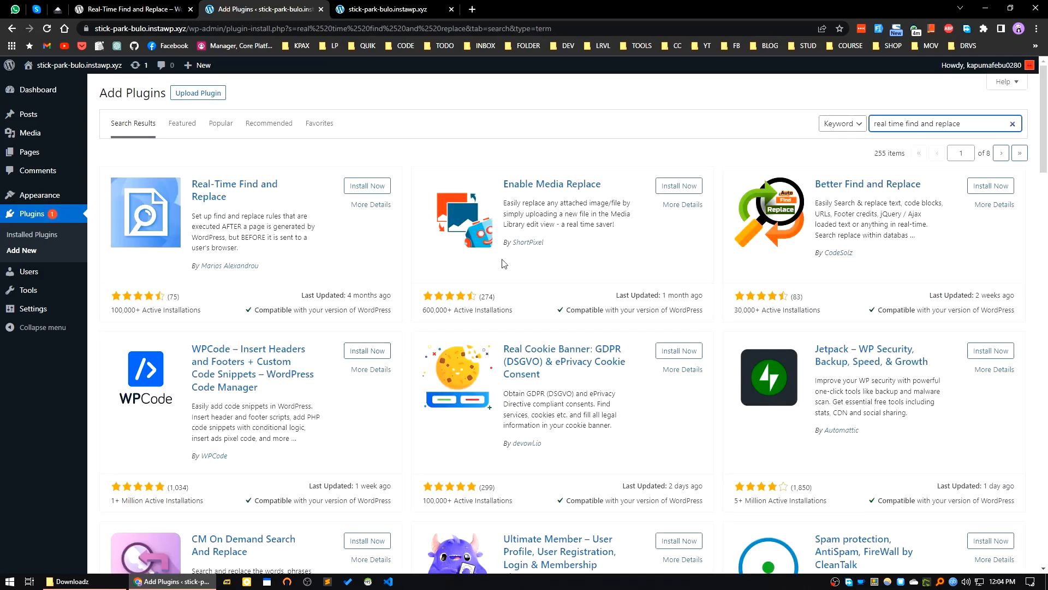
mouse_move(137, 324)
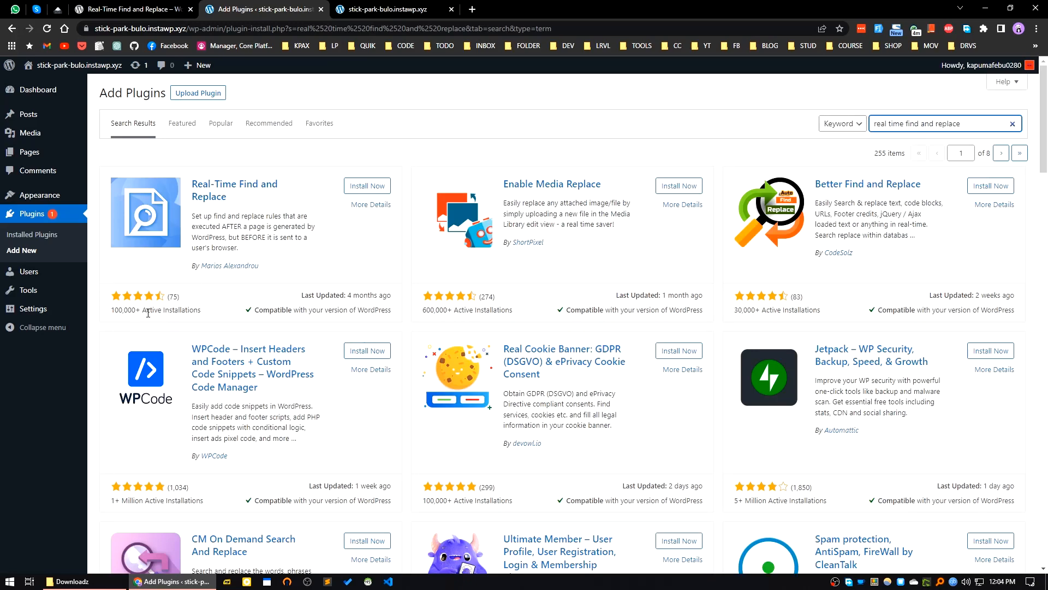
mouse_move(170, 322)
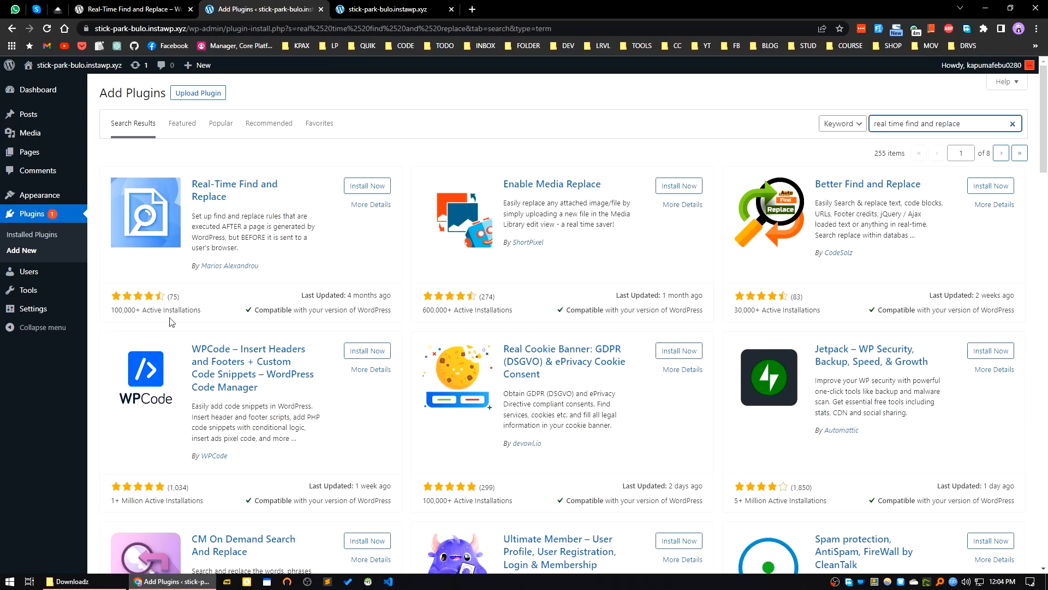
Install and activate the Real-Time Find and Replace plugin.
left_click(367, 185)
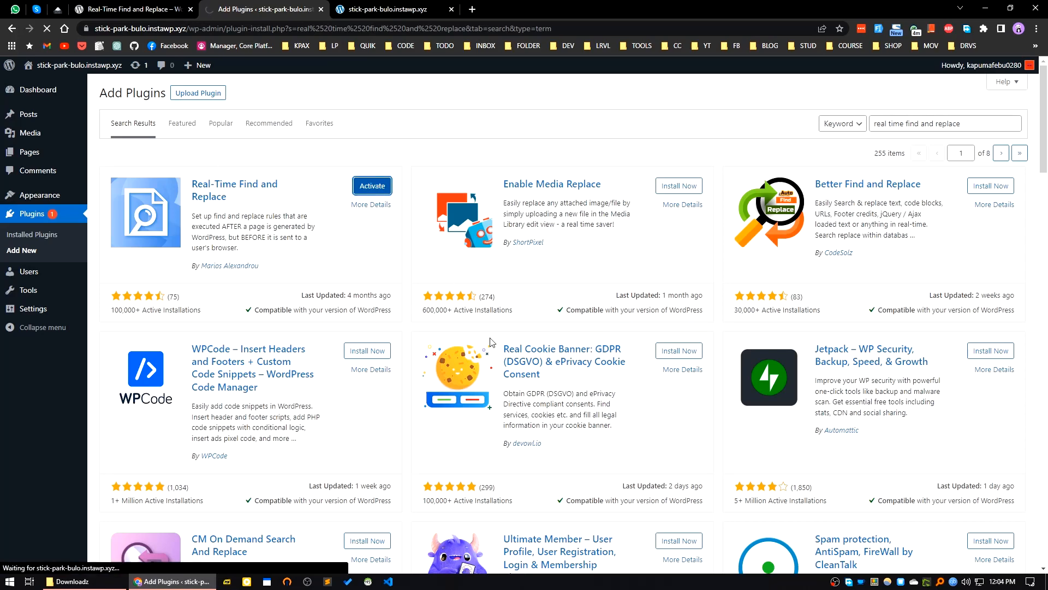
left_click(372, 186)
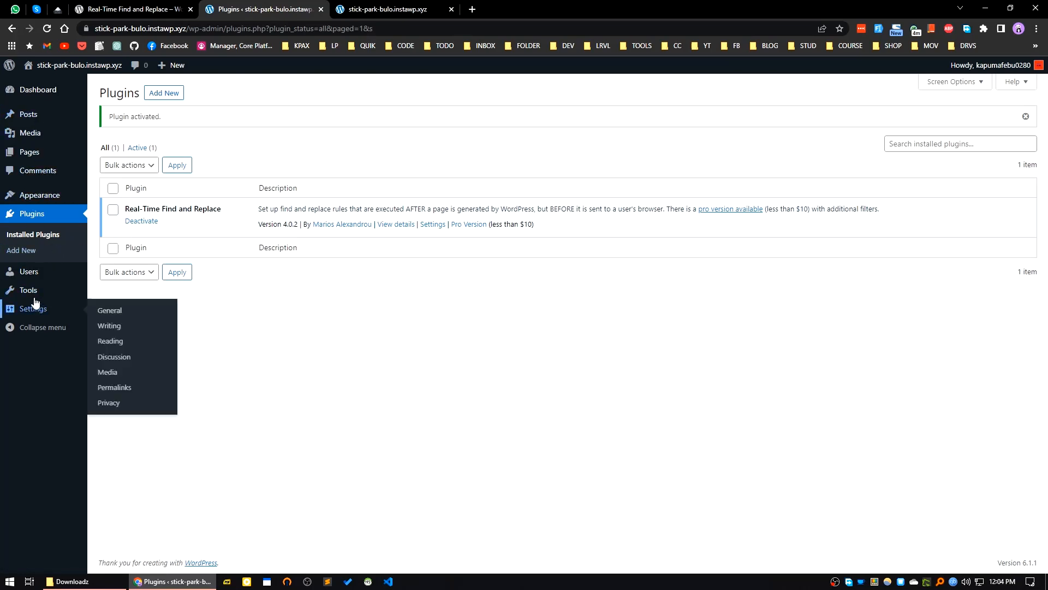
mouse_move(28, 290)
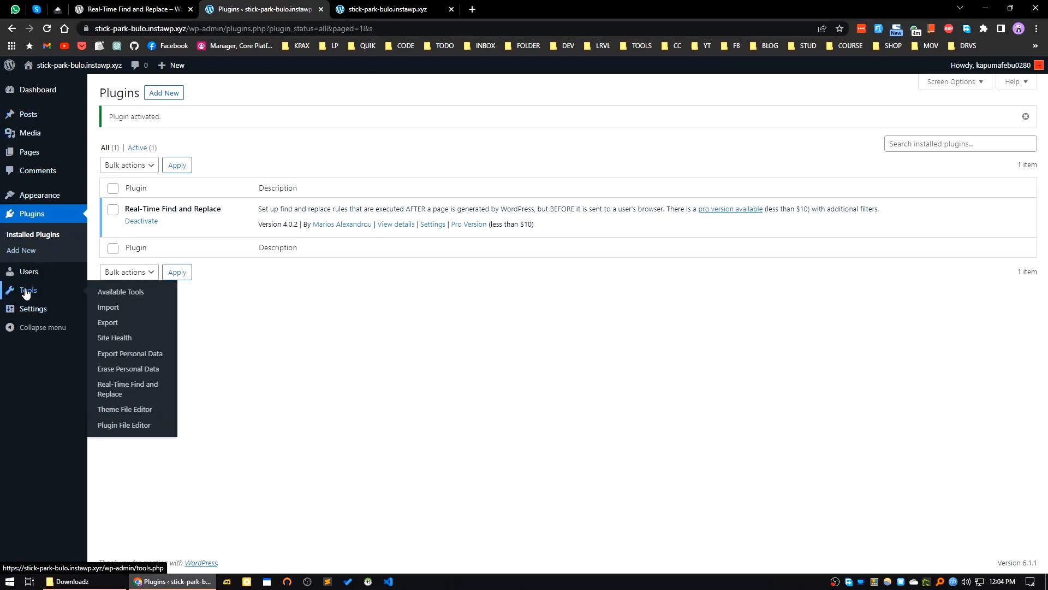
mouse_move(128, 369)
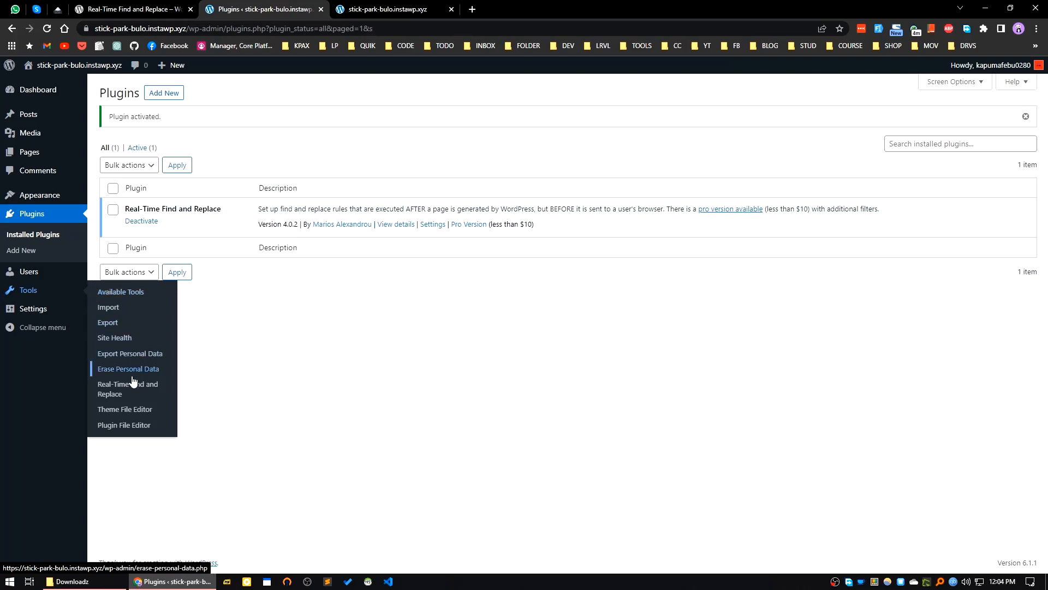
mouse_move(128, 388)
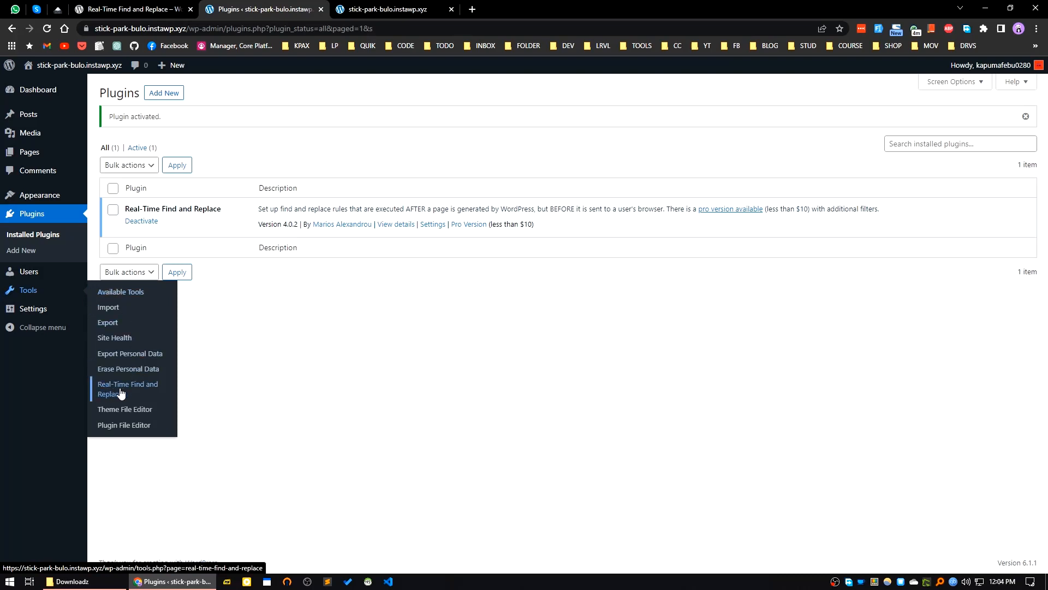
Add an empty rule and copy the site address from the live site's footer.
left_click(127, 388)
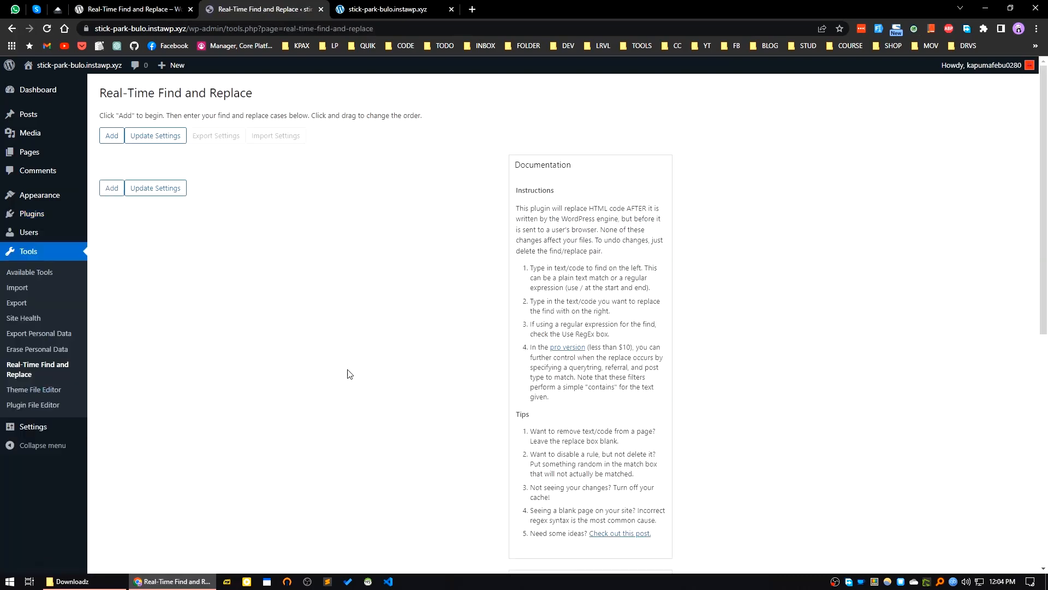
mouse_move(341, 362)
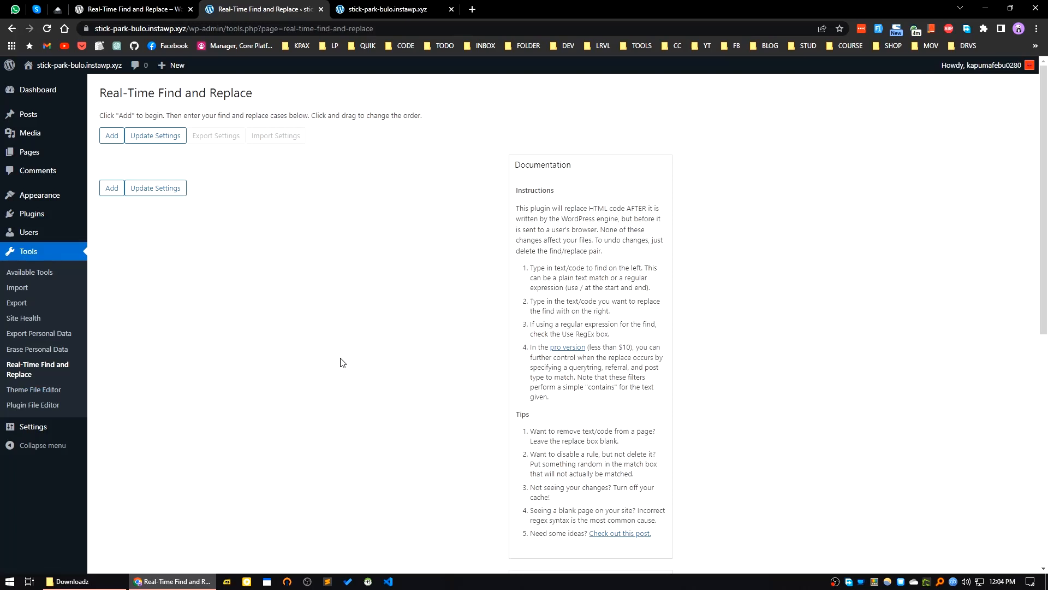
mouse_move(249, 354)
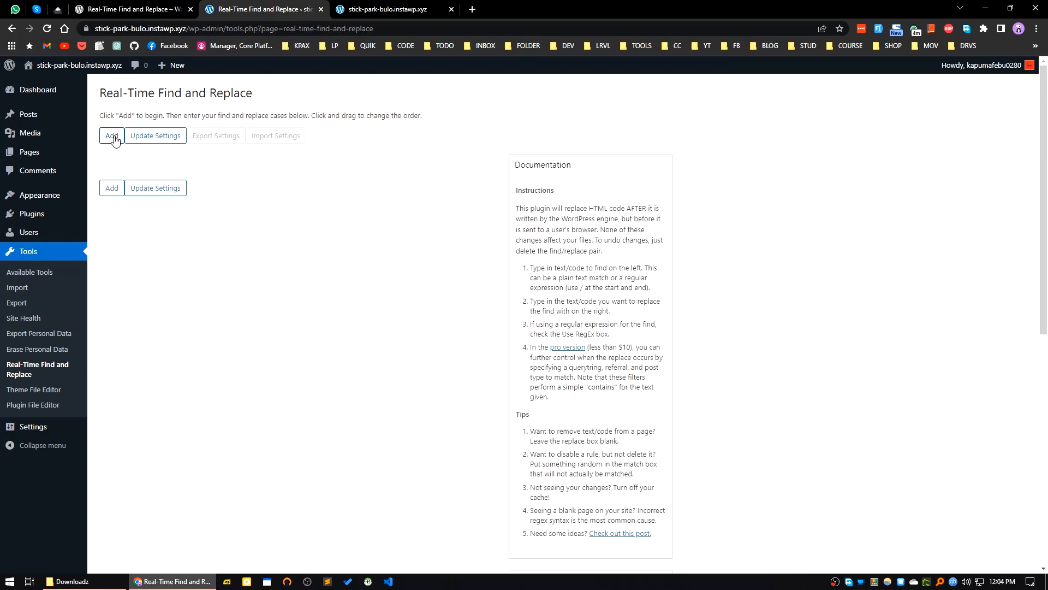
left_click(111, 134)
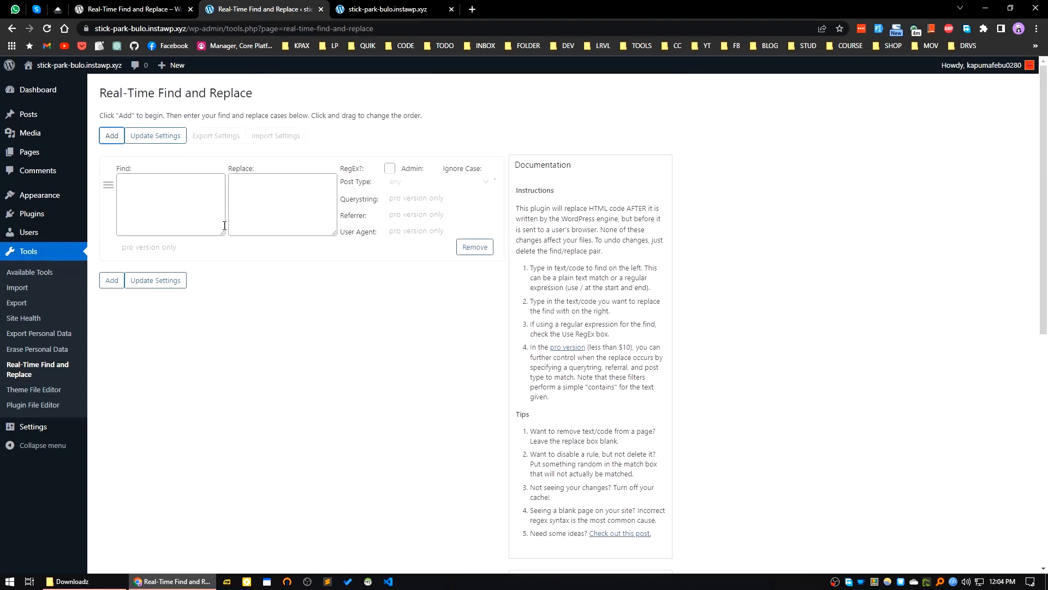
left_click(387, 10)
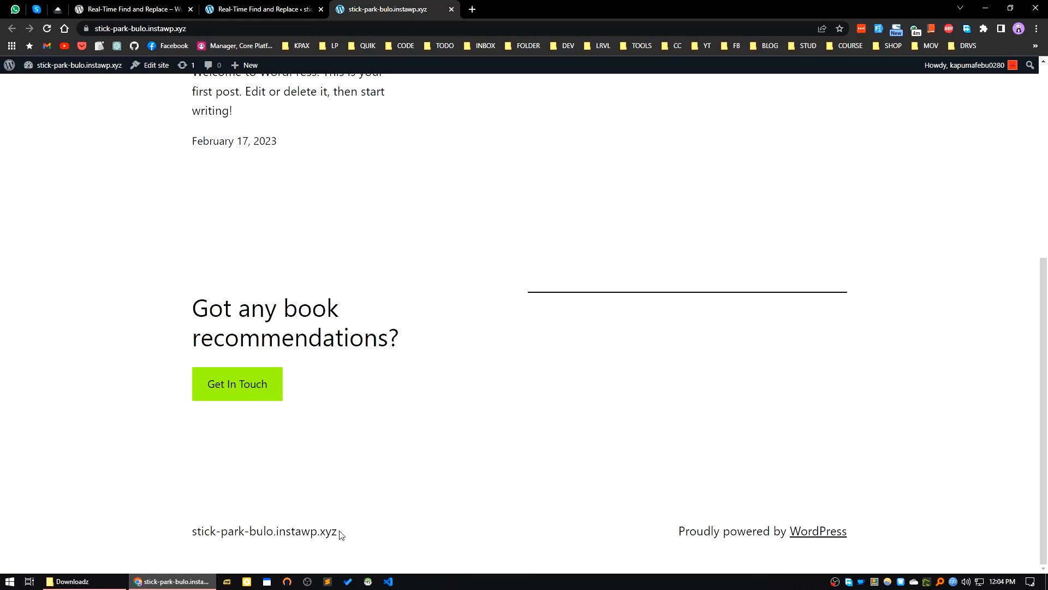
right_click(264, 530)
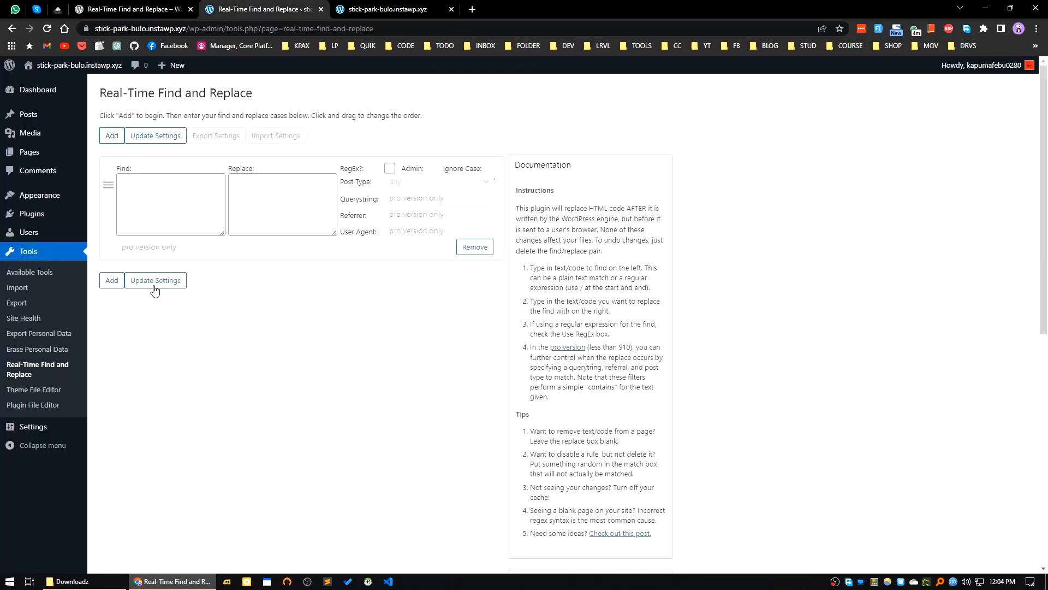
Fill the rule with stick-park-bulo.instawp.xyz as Find and 'our text' as Replace.
type("stick-park-bulo.instawp.xyz")
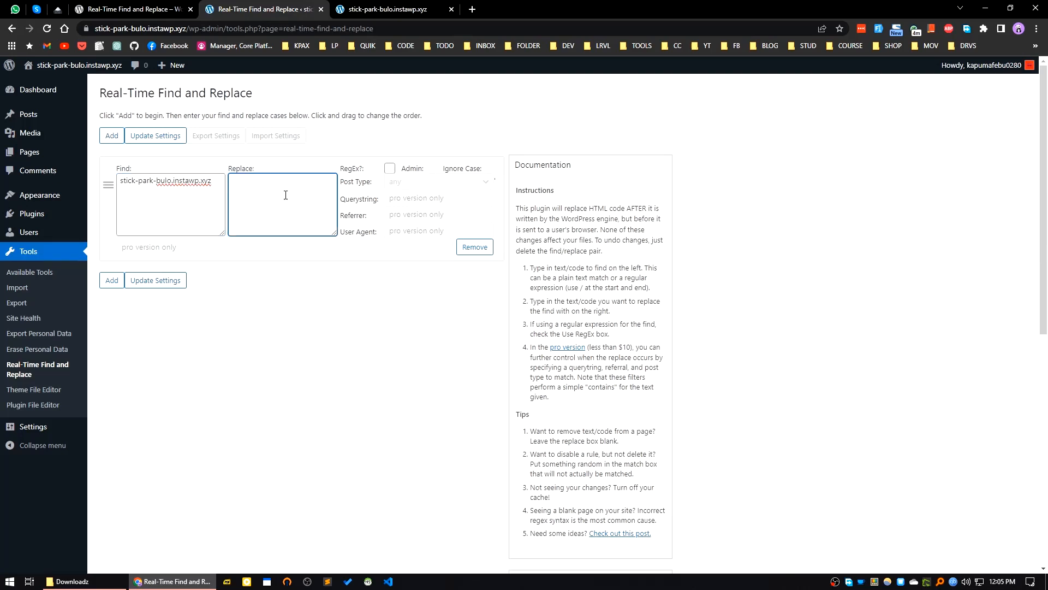
type("our")
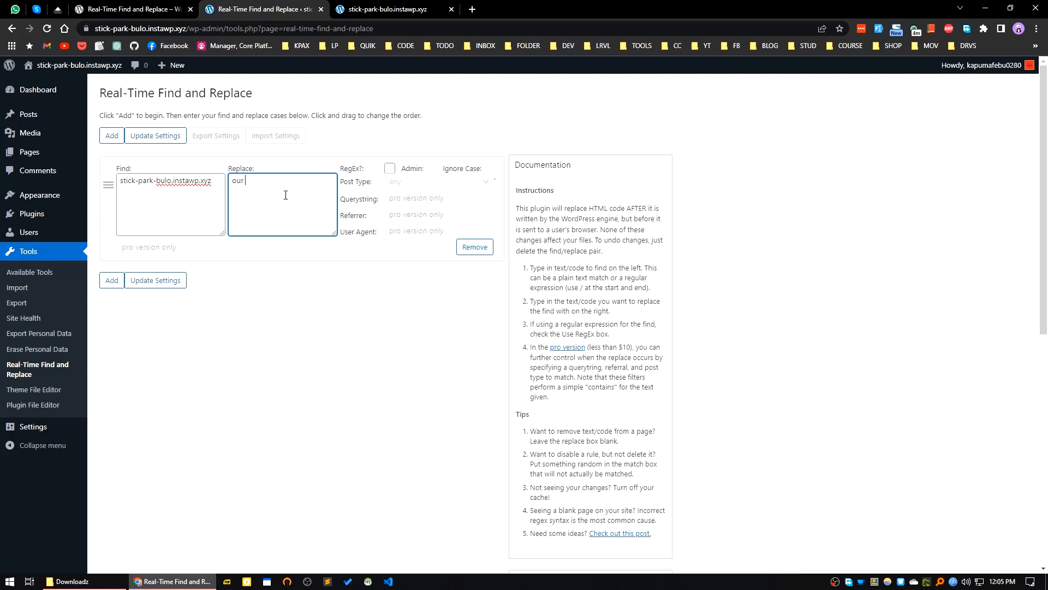
type("text")
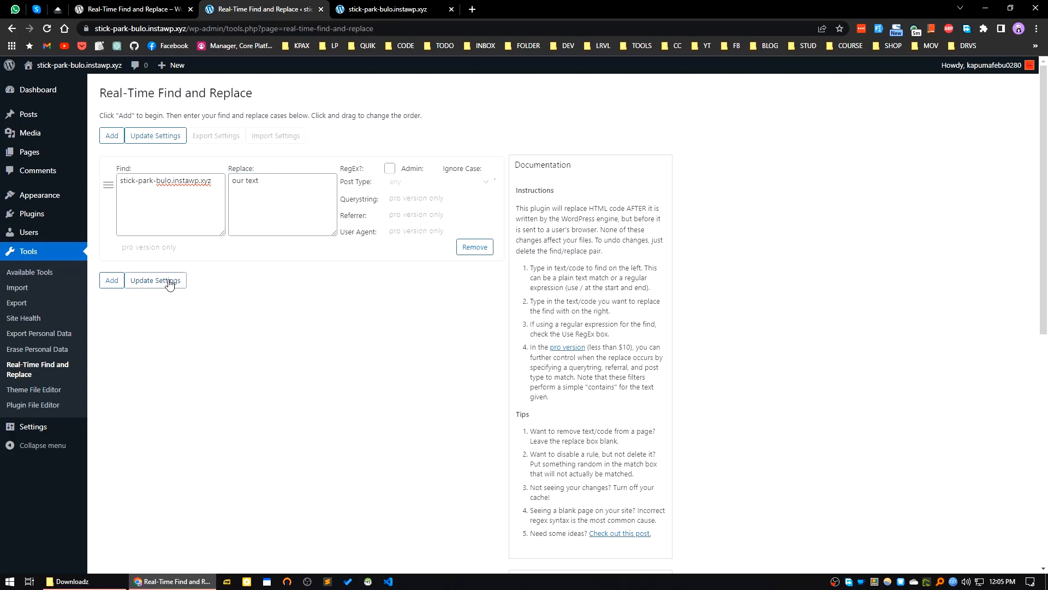
Save the rule and confirm 'our text' replaces the site address, also in a private window.
left_click(155, 280)
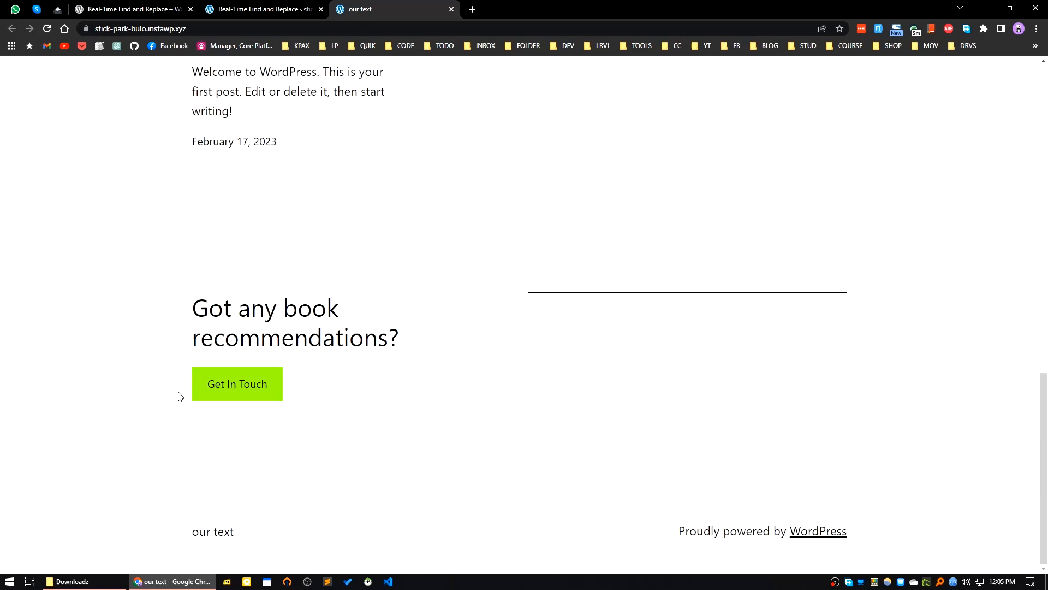
mouse_move(214, 535)
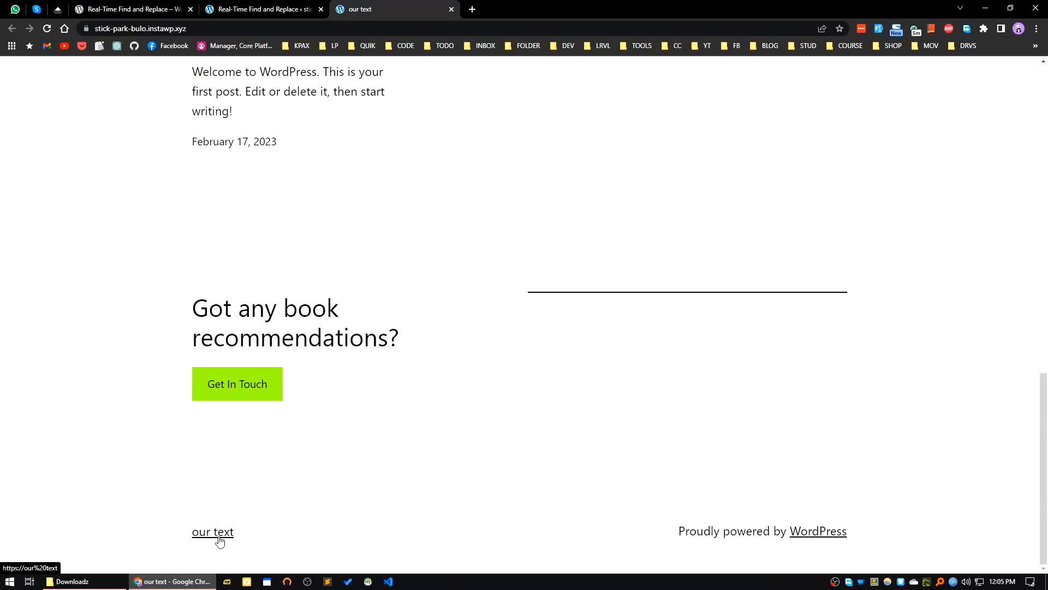
double_click(212, 531)
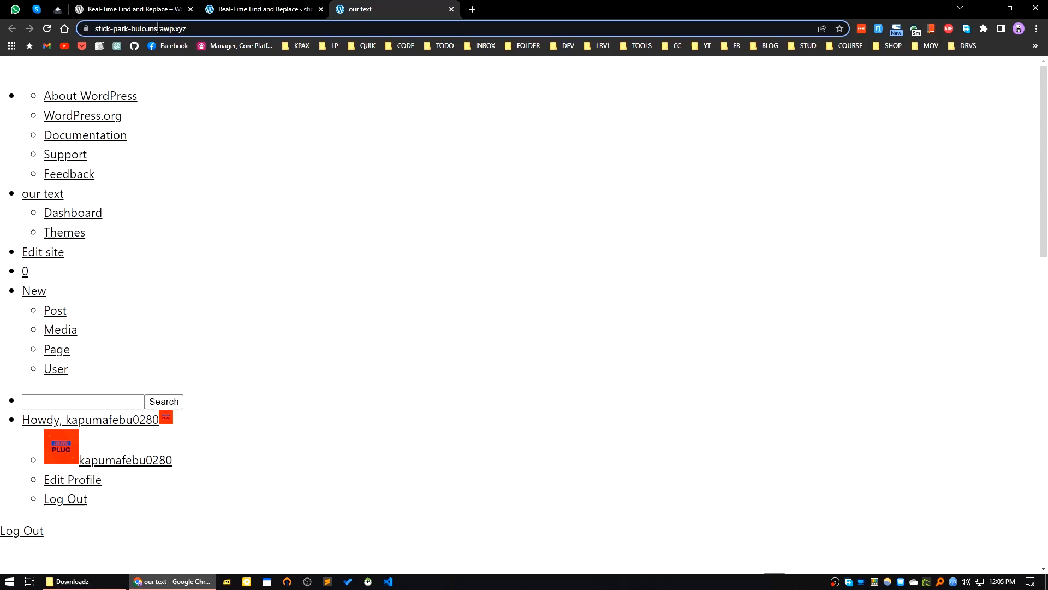
left_click(133, 28)
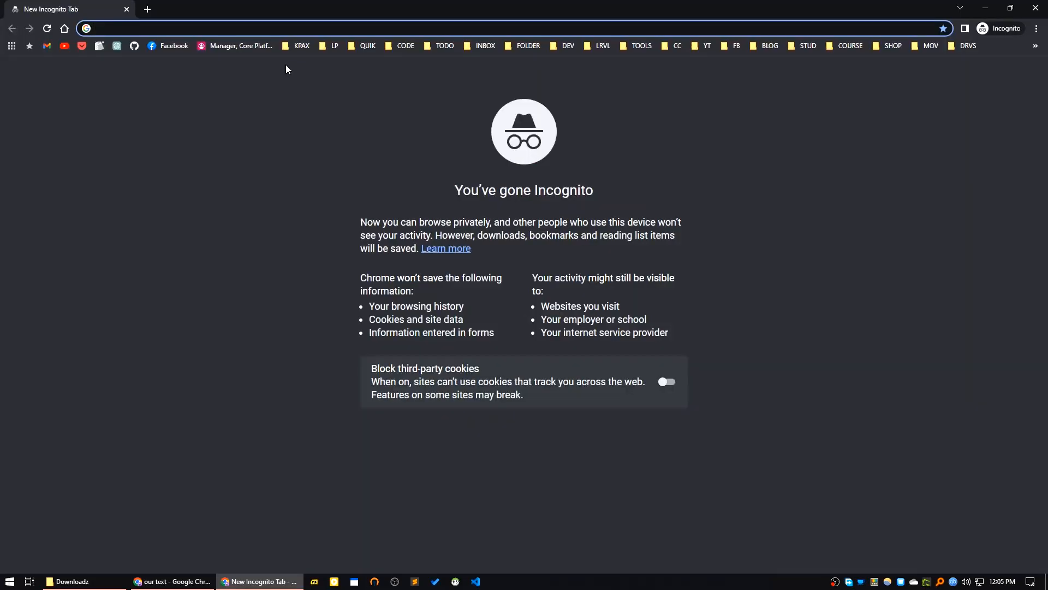
type("stick-park-bulo.instawp.xyz")
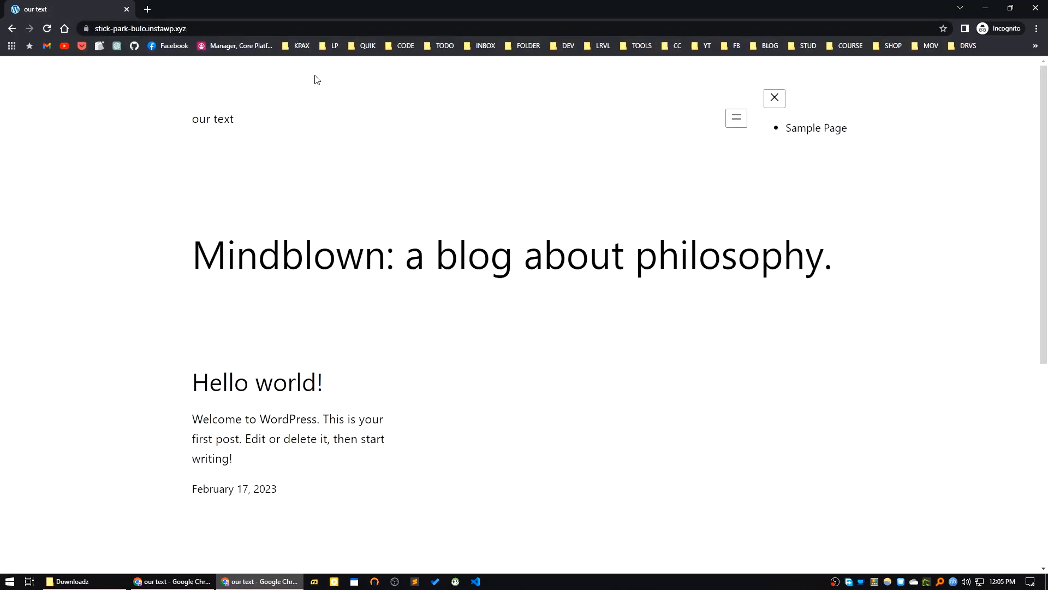
scroll("down", 3)
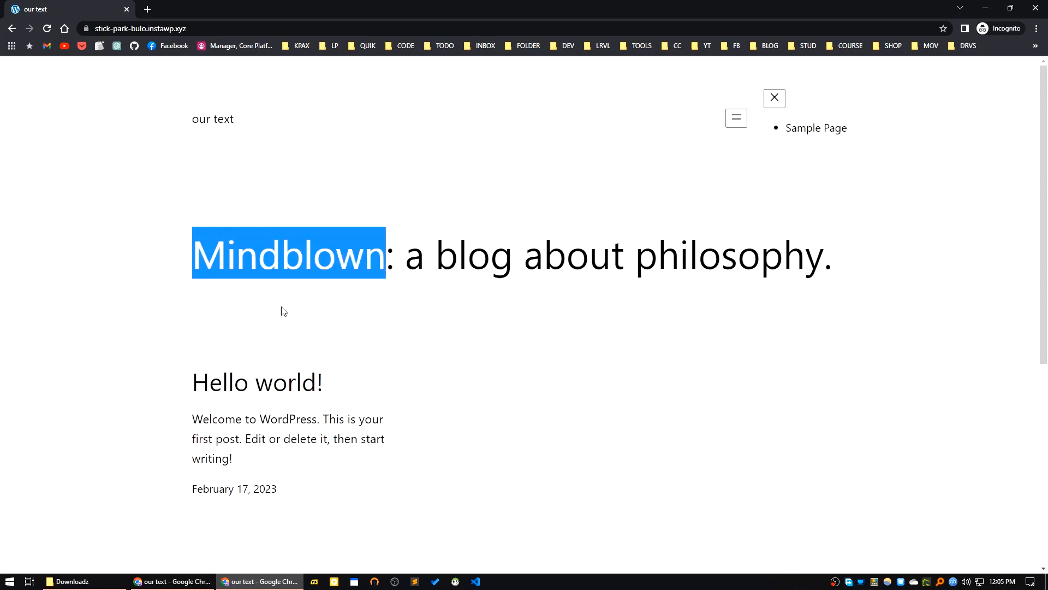
Add and save a second rule replacing 'Mindblown' with 'Mindblown updated'.
left_click(263, 8)
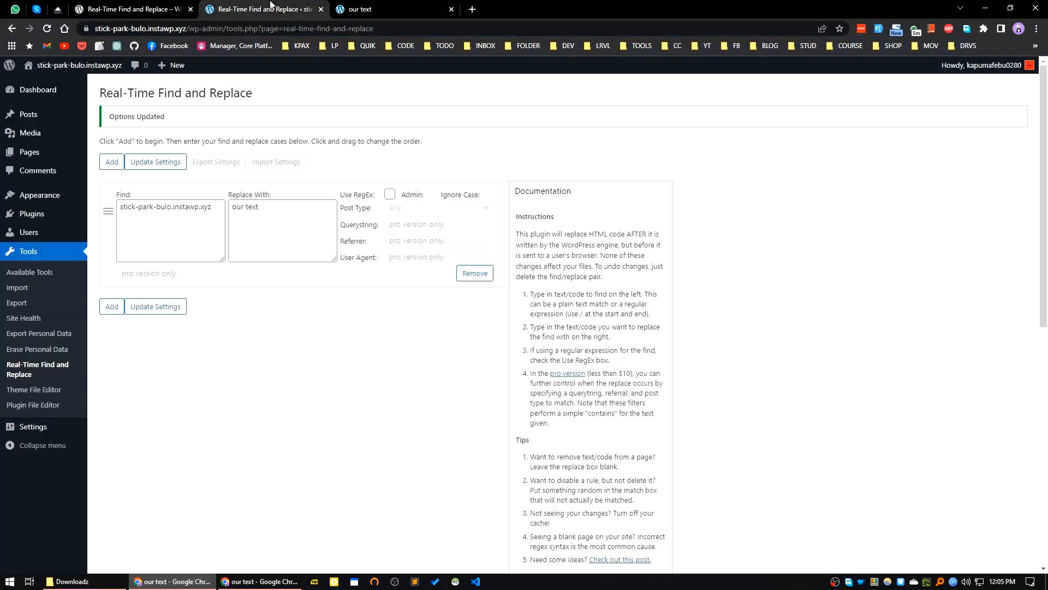
left_click(110, 162)
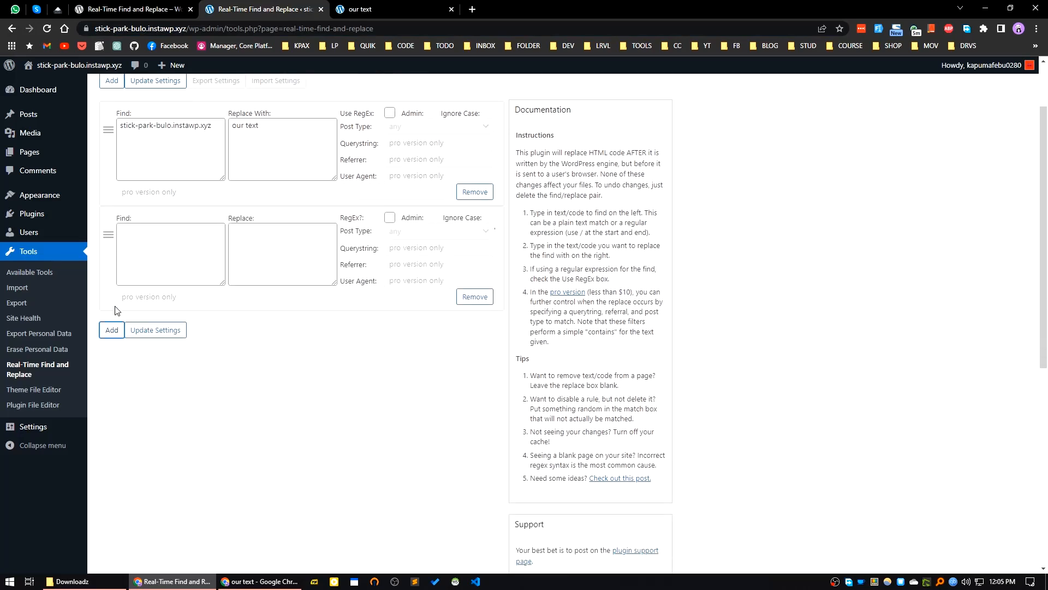
left_click(155, 80)
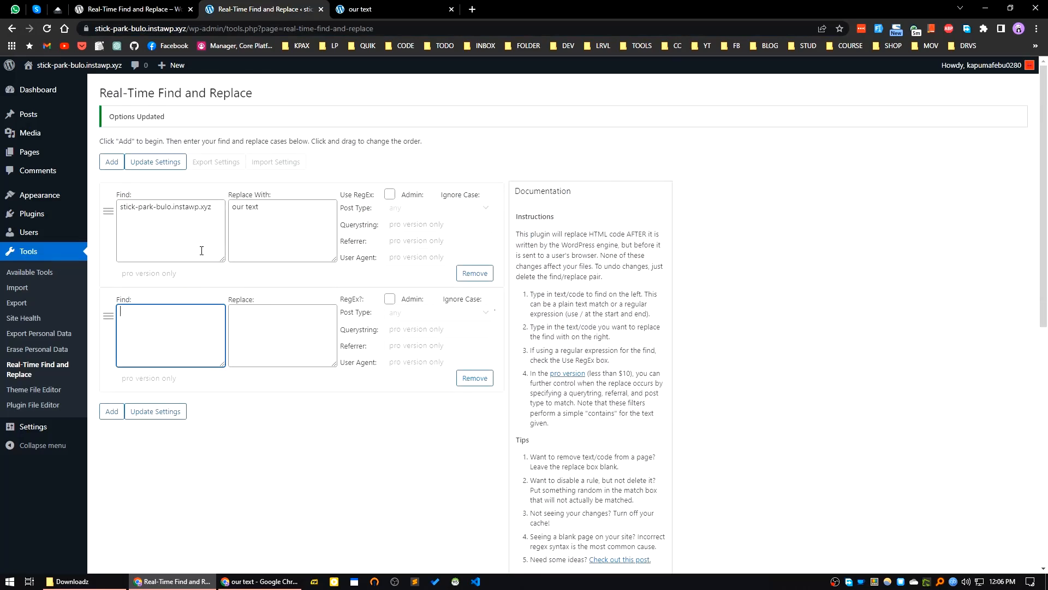
type("Mindblown")
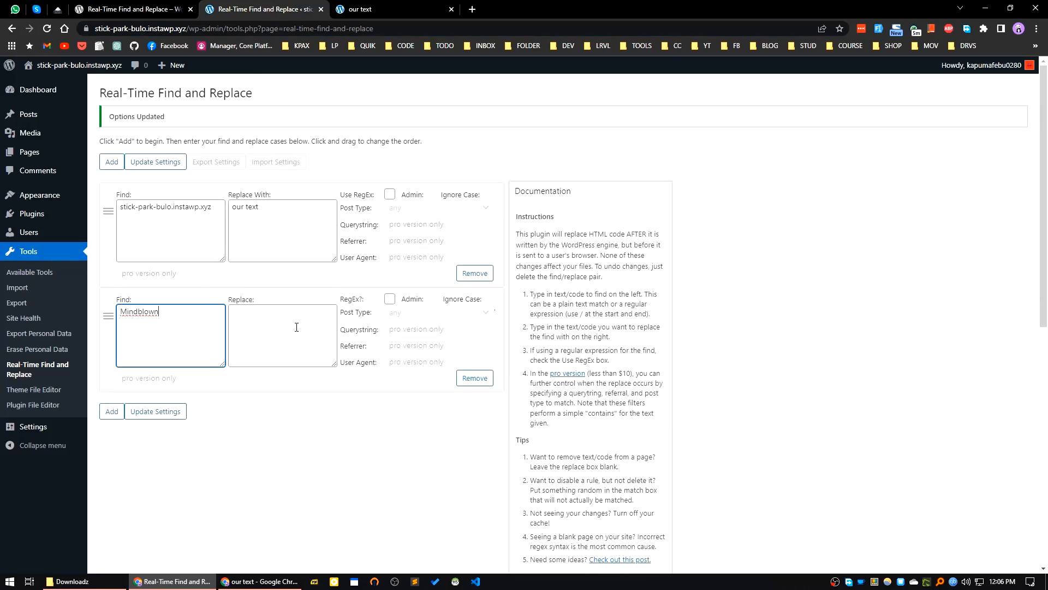
type("Mindblown up")
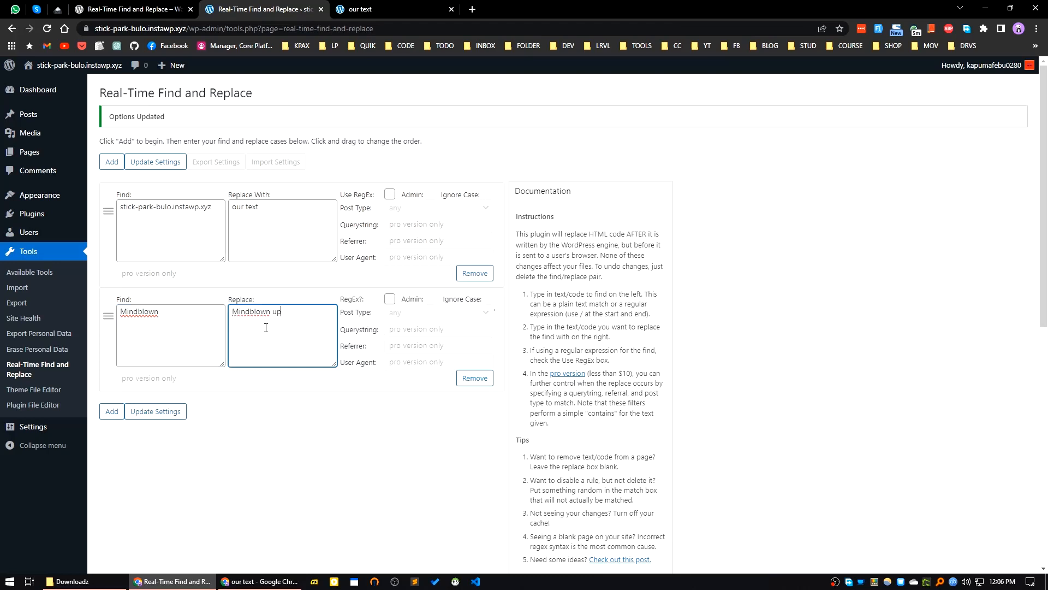
type("dated")
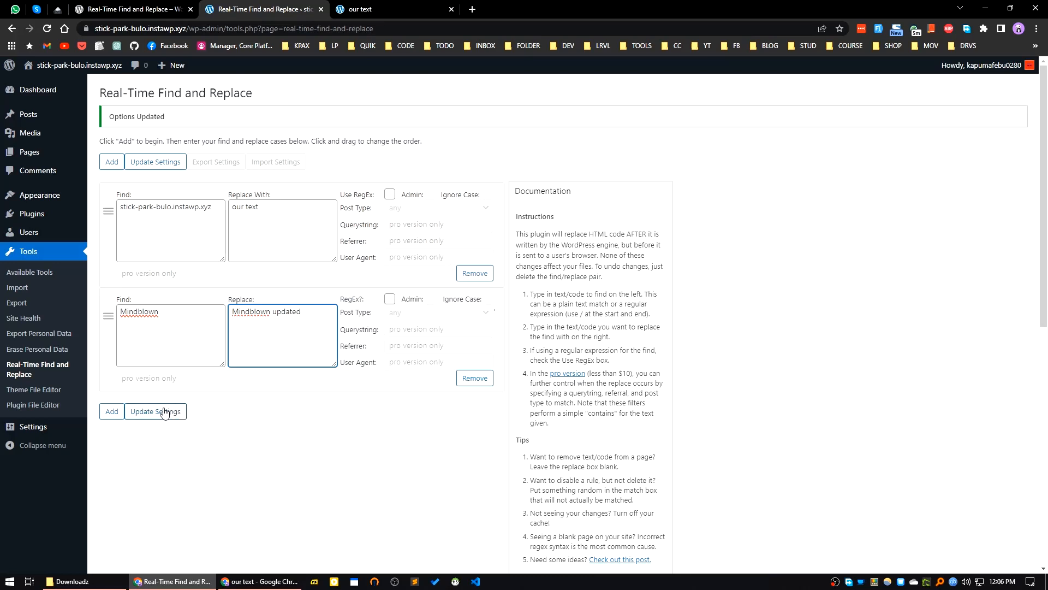
left_click(155, 411)
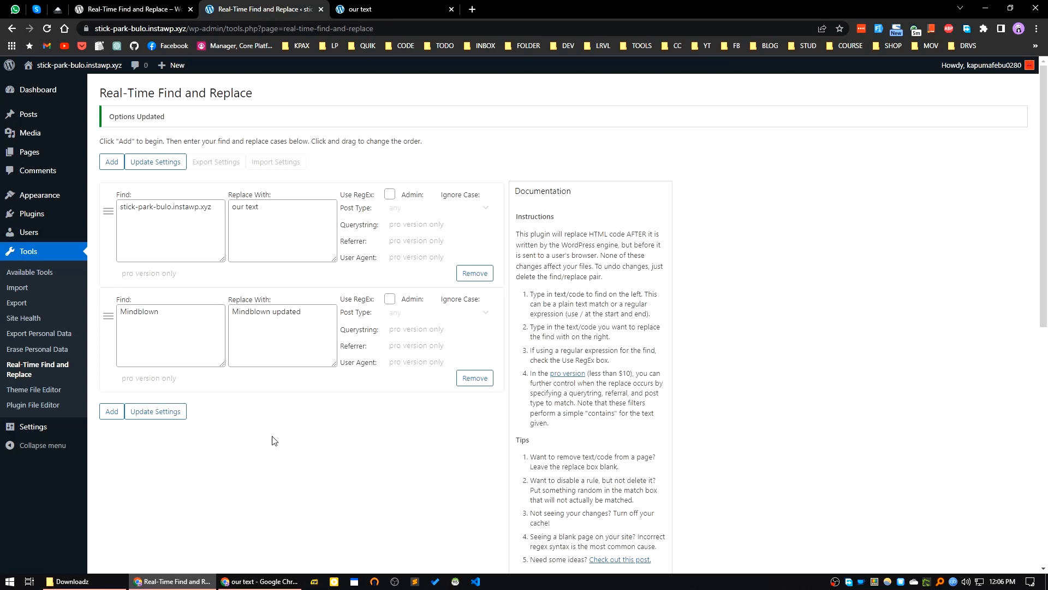
mouse_move(309, 489)
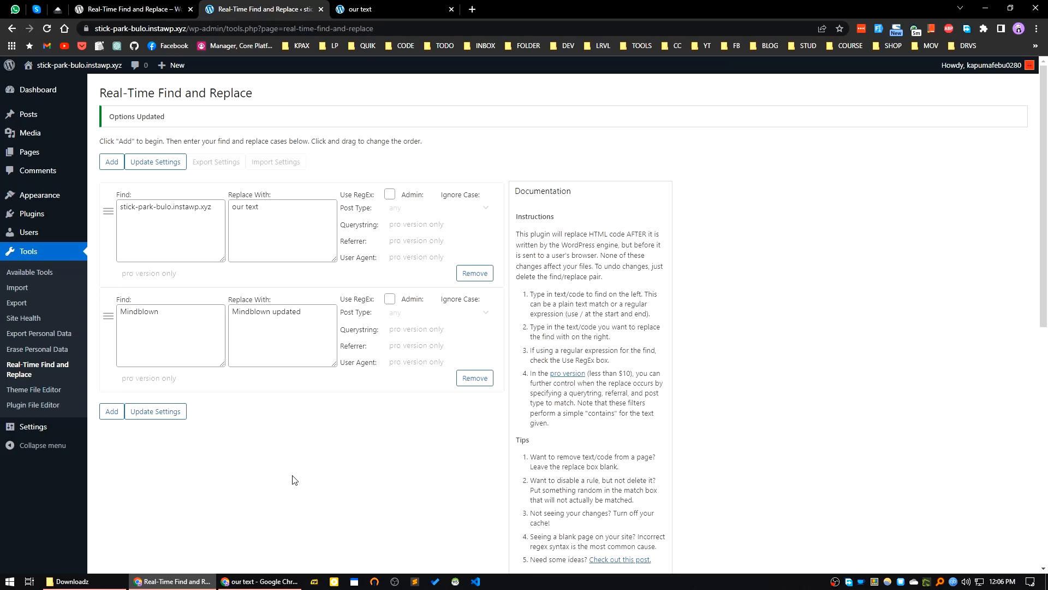
Clear the site-address rule's 'our text' replacement and check the private-window footer.
scroll("down", 3)
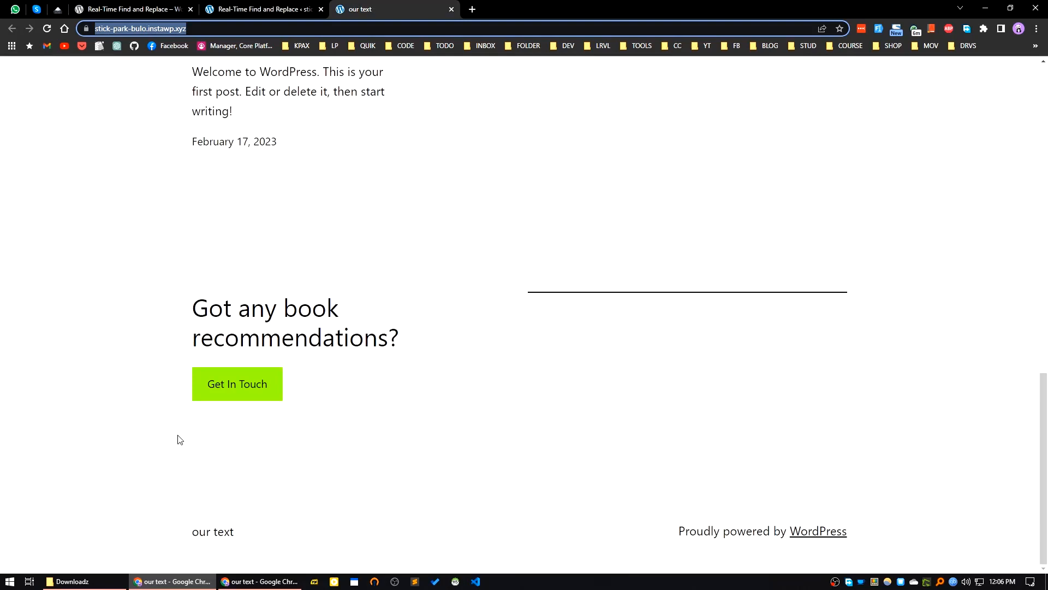
mouse_move(248, 536)
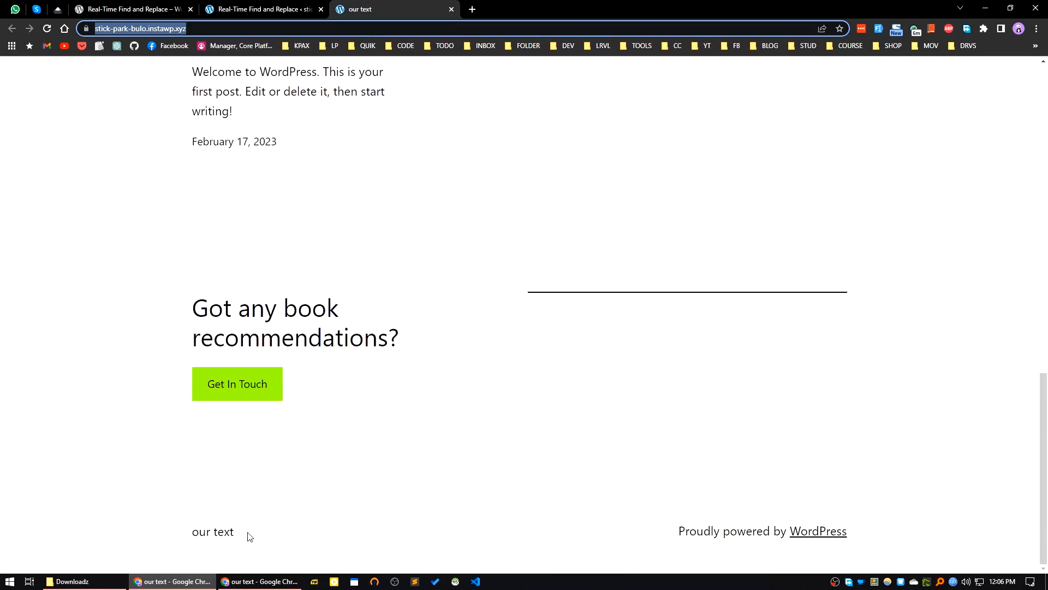
mouse_move(288, 21)
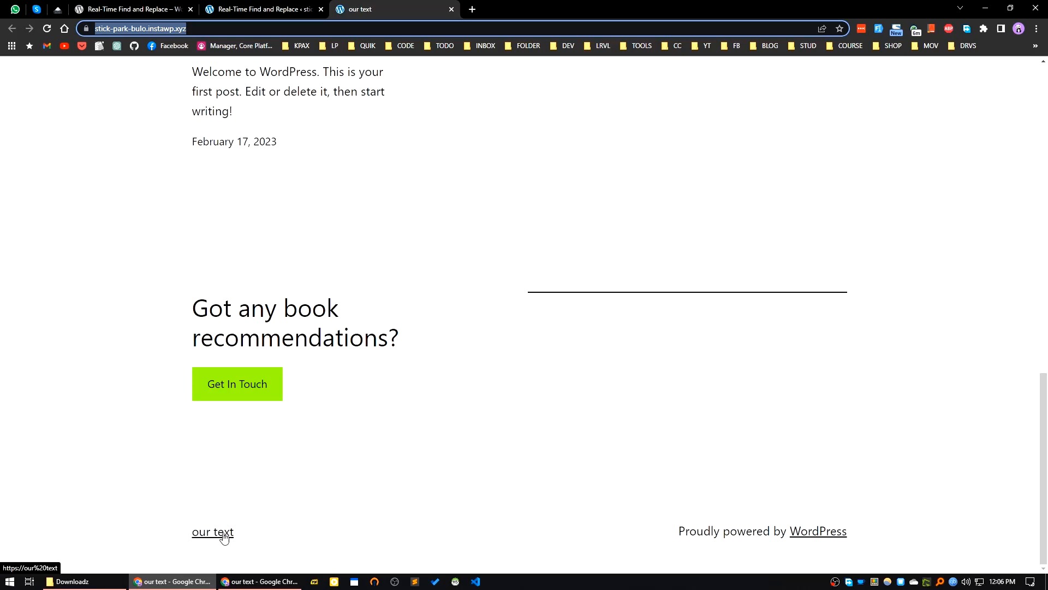
left_click(261, 8)
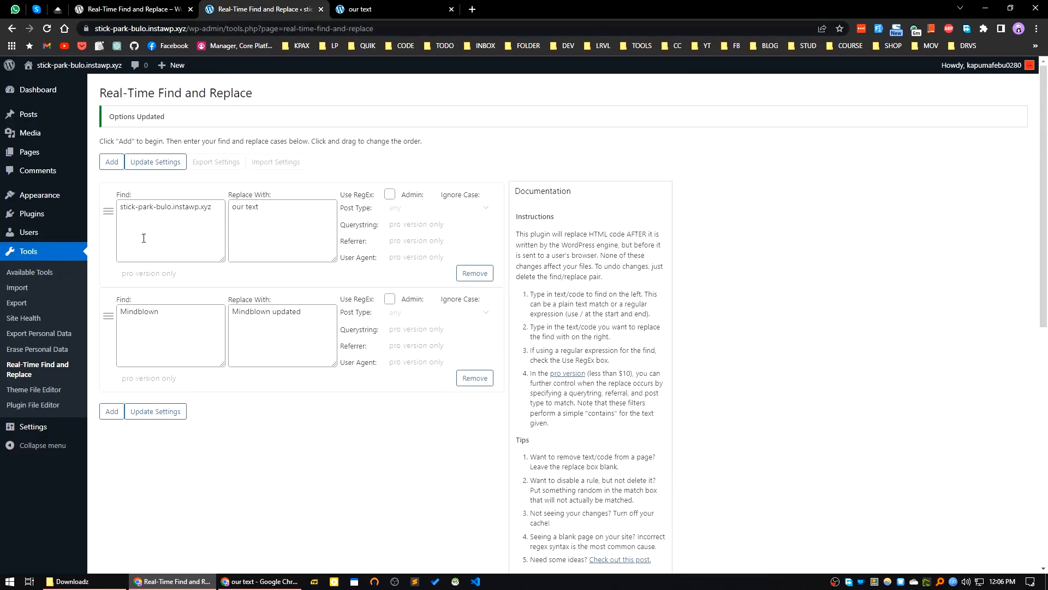
double_click(245, 206)
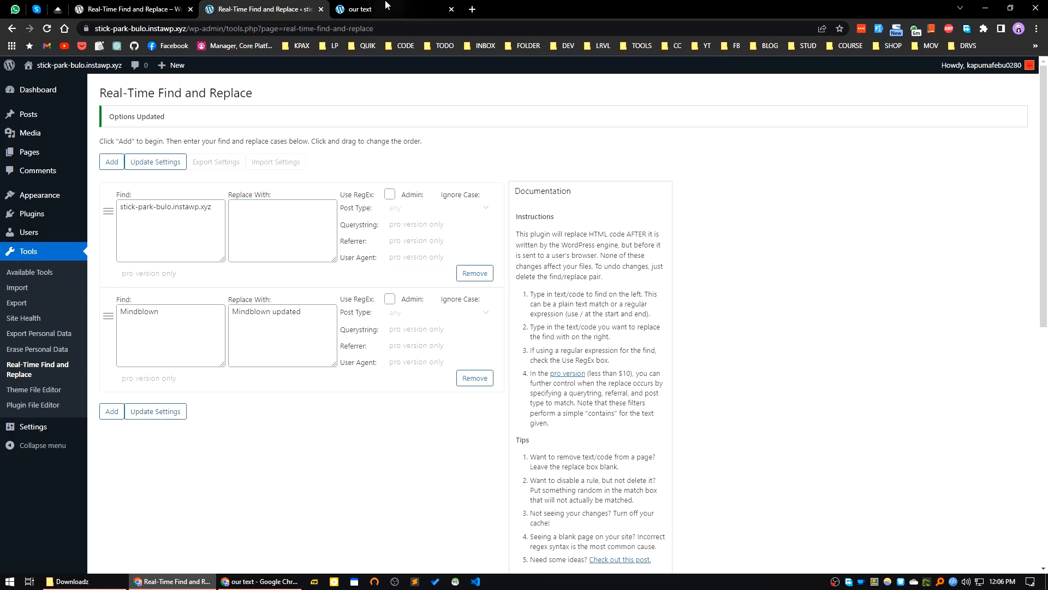
left_click(359, 9)
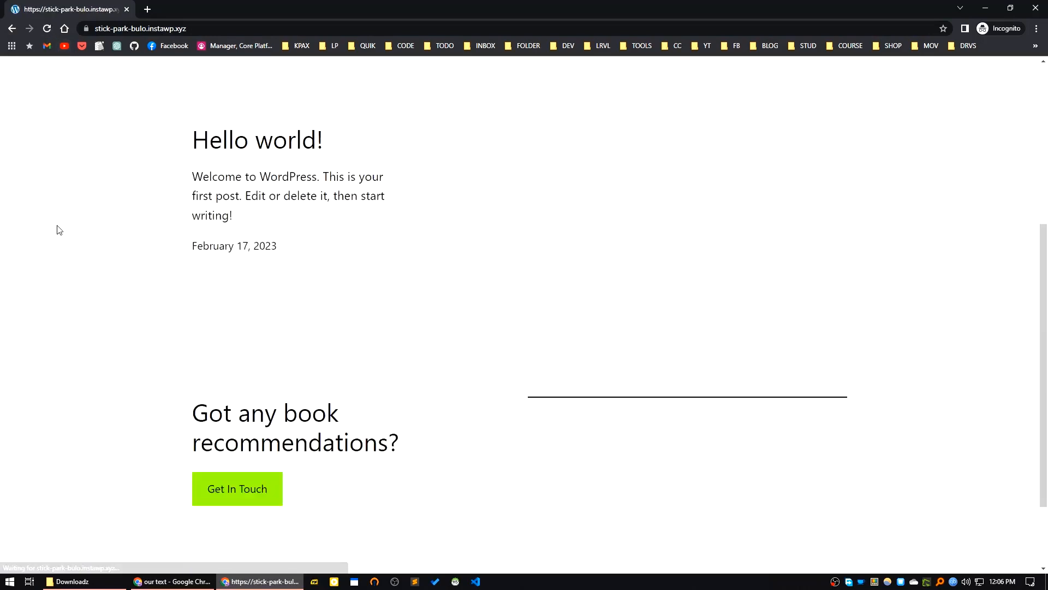
scroll("down", 3)
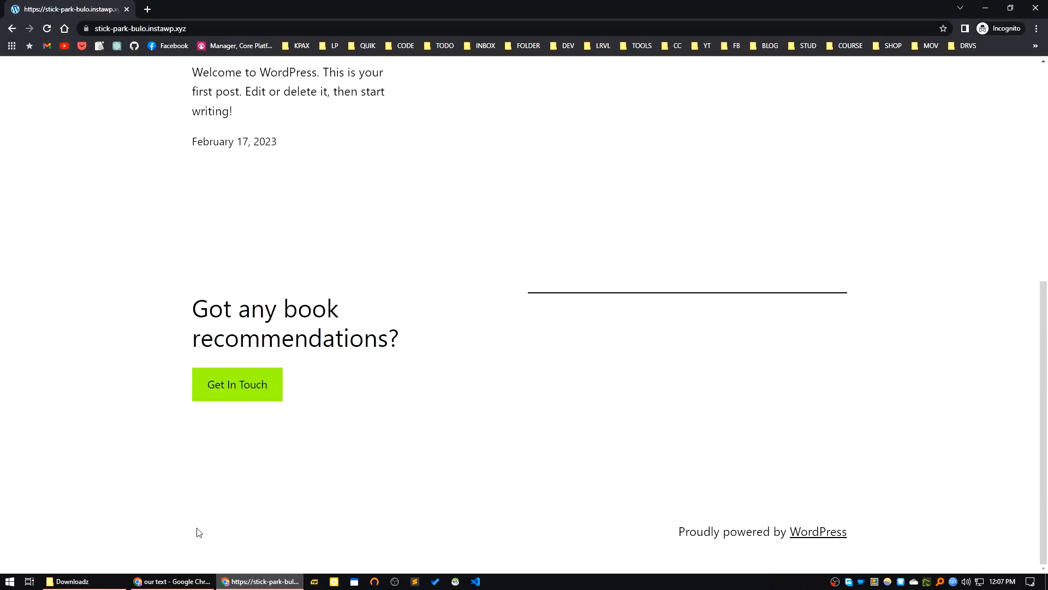
Copy the 'Proudly powered by WordPress' footer credit from the live site.
double_click(695, 531)
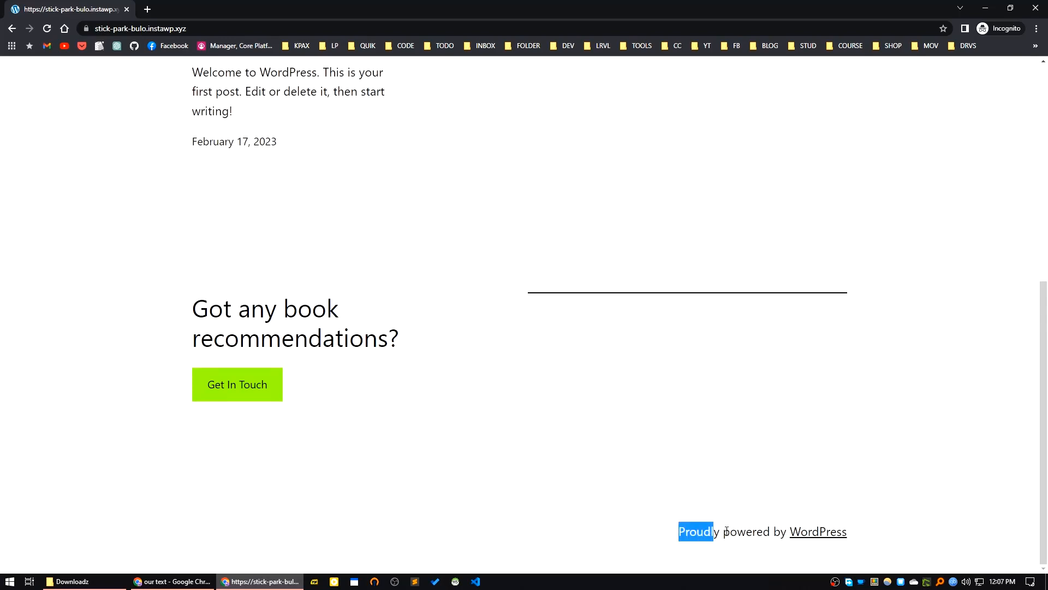
right_click(762, 531)
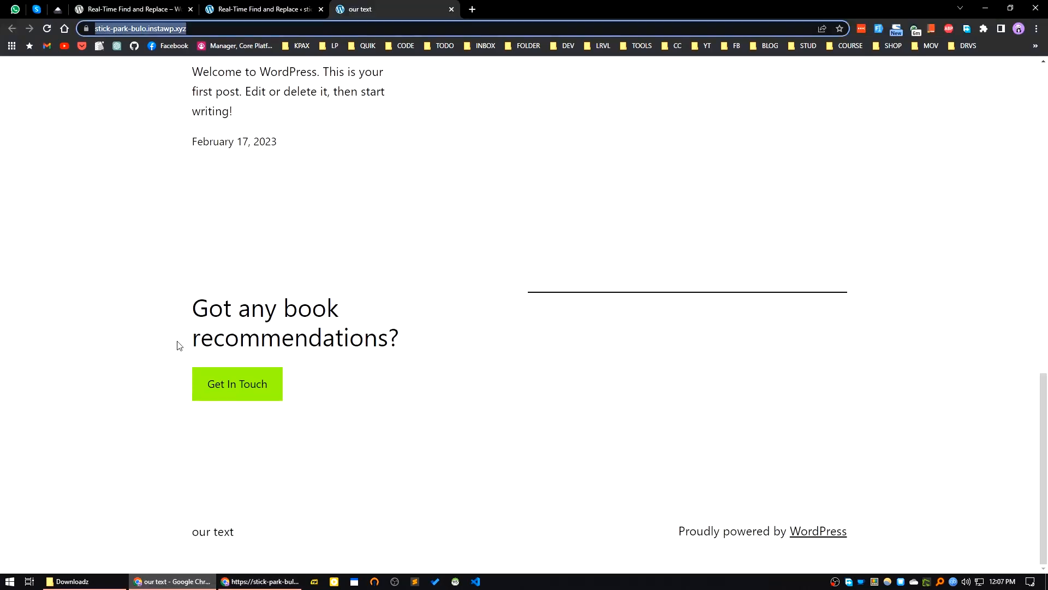
Save a third rule finding 'Proudly powered by WordPress' with a blank replacement and check the site.
left_click(261, 9)
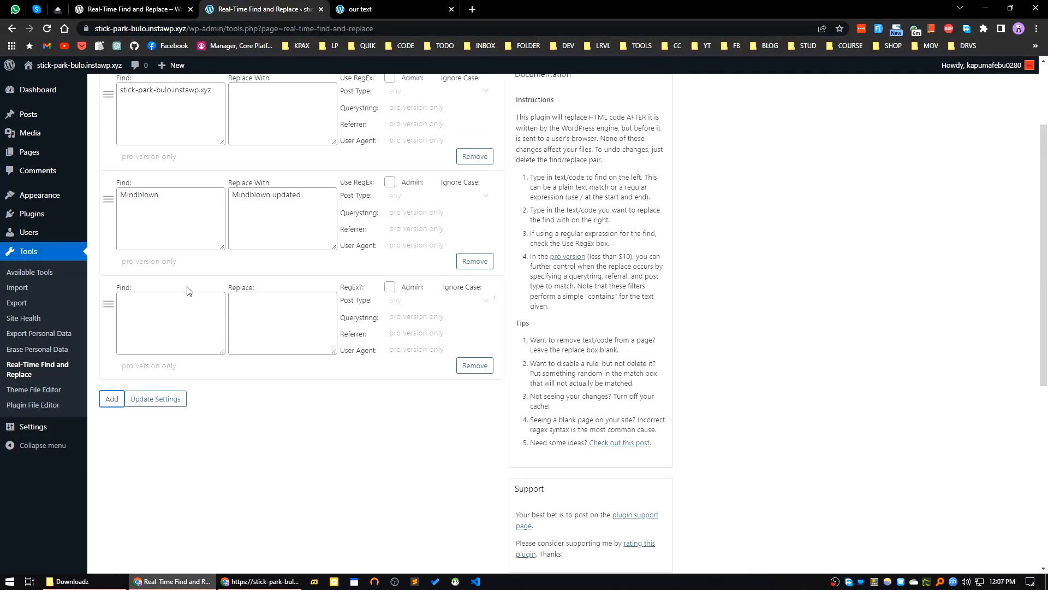
type("Proudly powered by WordPress")
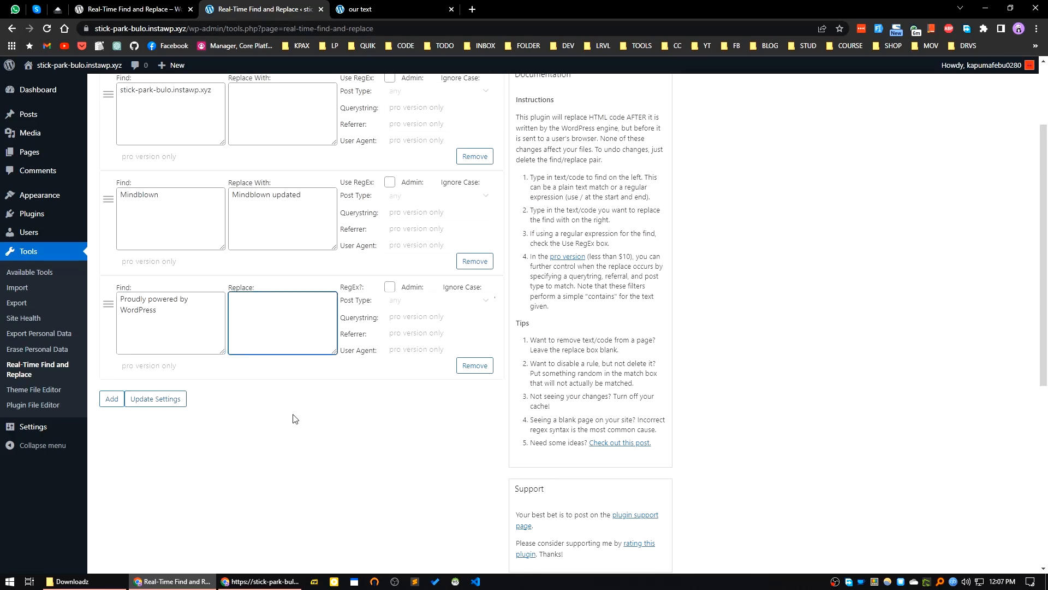
left_click(154, 398)
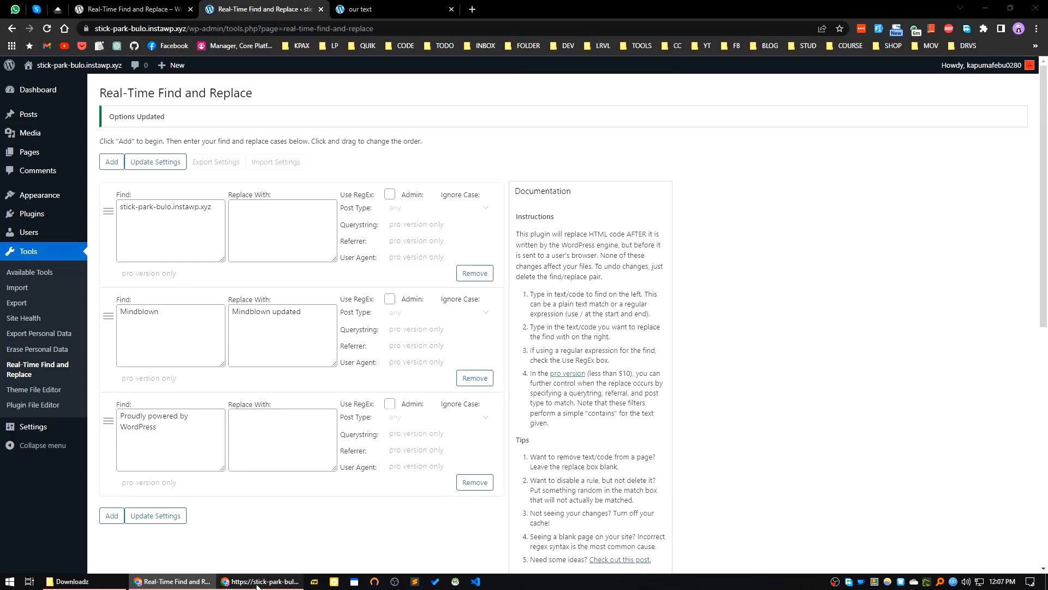
left_click(261, 581)
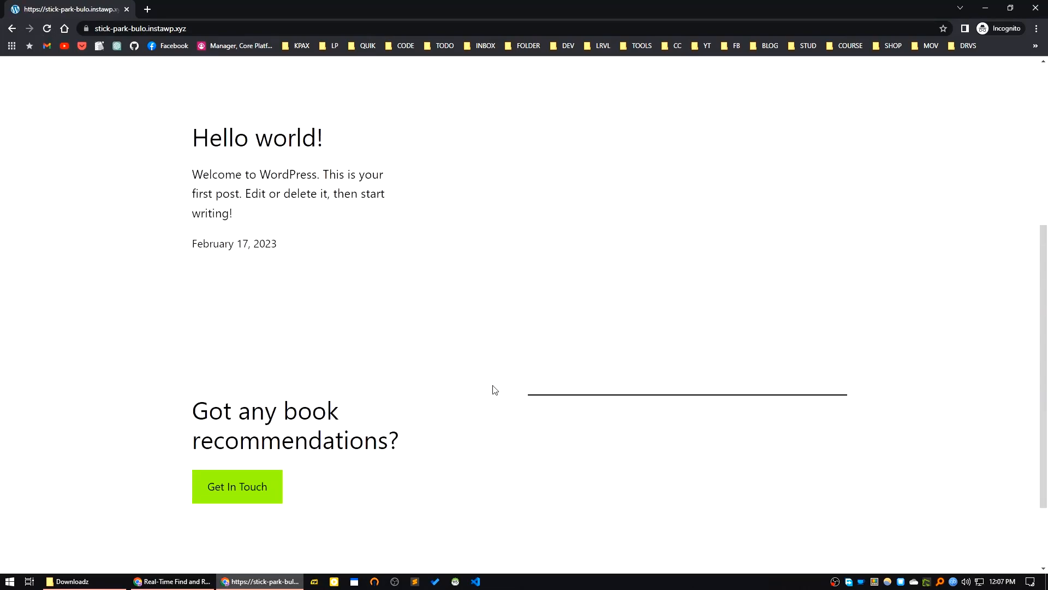
Revisit the footer rule's empty replacement box and recheck the unchanged live footer.
left_click(172, 580)
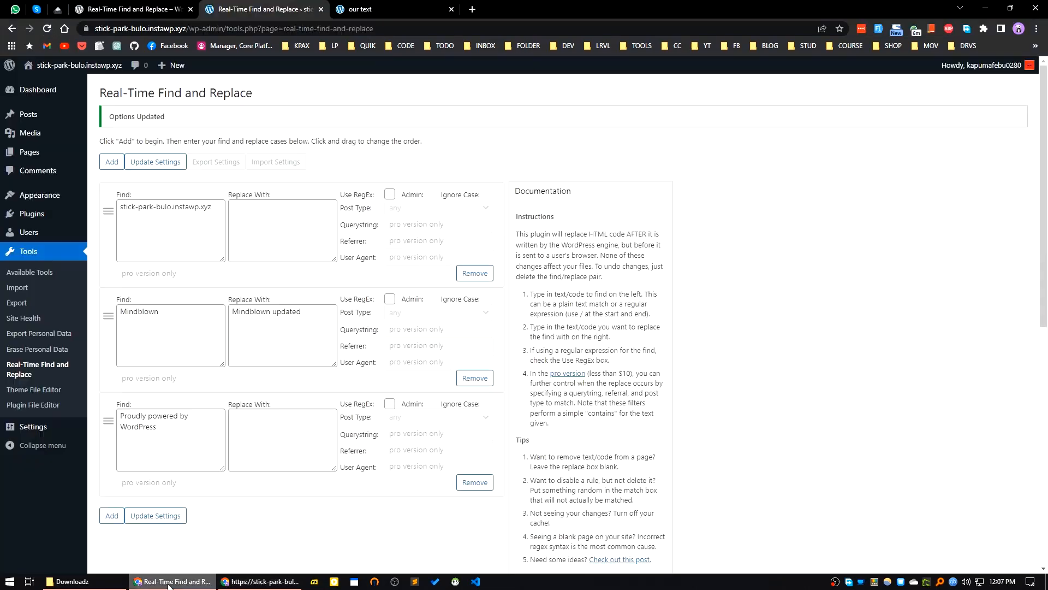
left_click(282, 439)
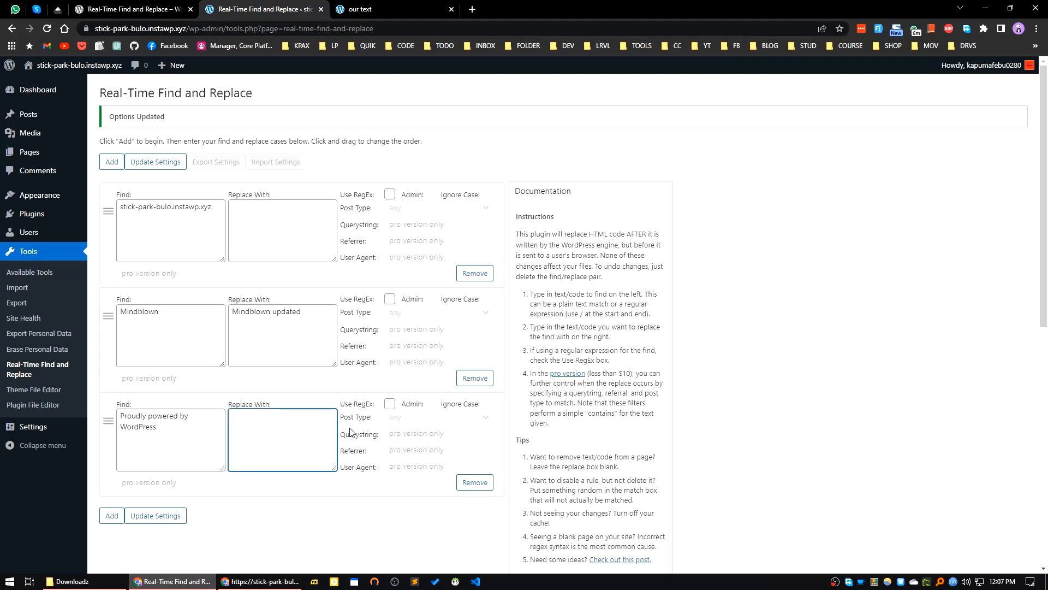
mouse_move(369, 434)
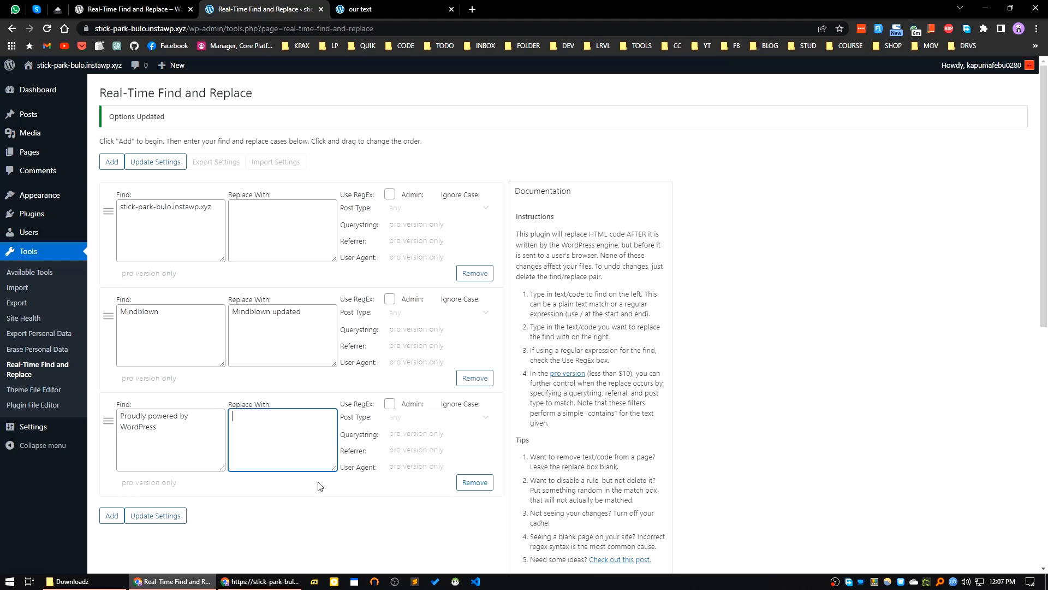
mouse_move(280, 428)
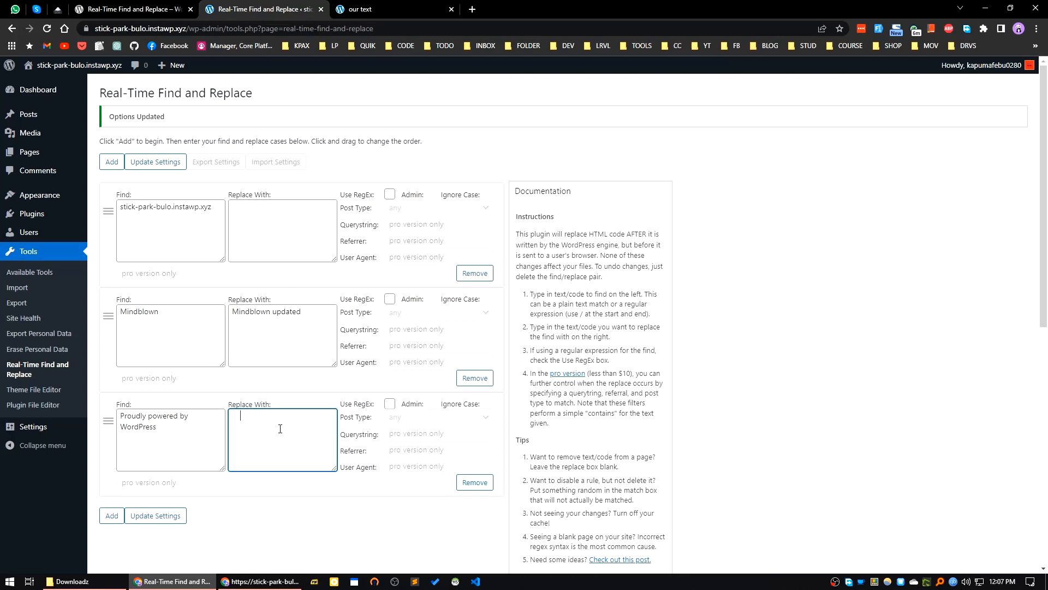
left_click(154, 515)
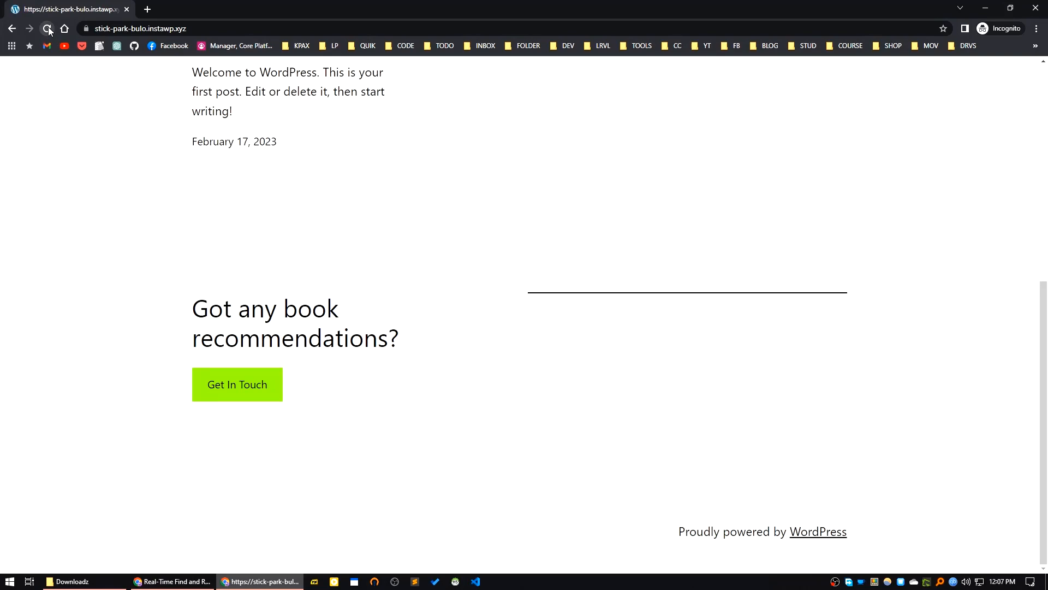
Set the footer rule's replacement to 'test', save it, and view the live site.
left_click(47, 27)
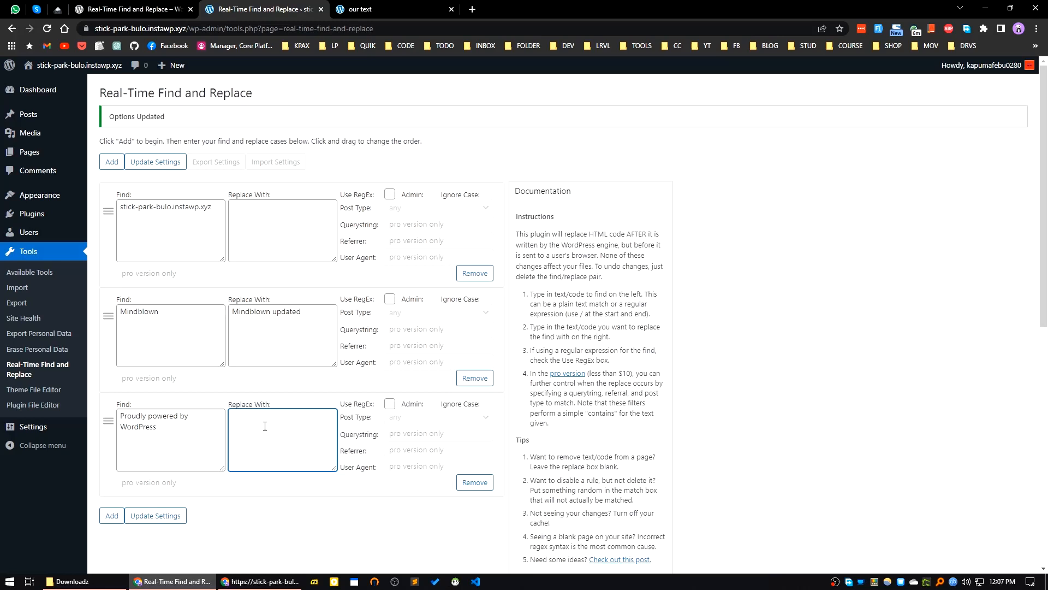
type("tes")
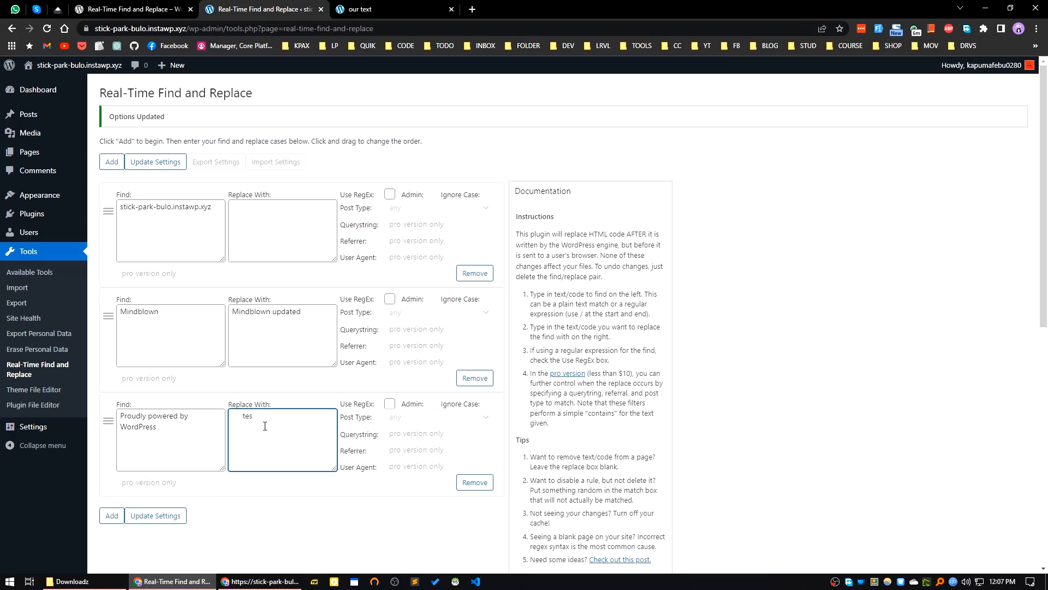
left_click(155, 515)
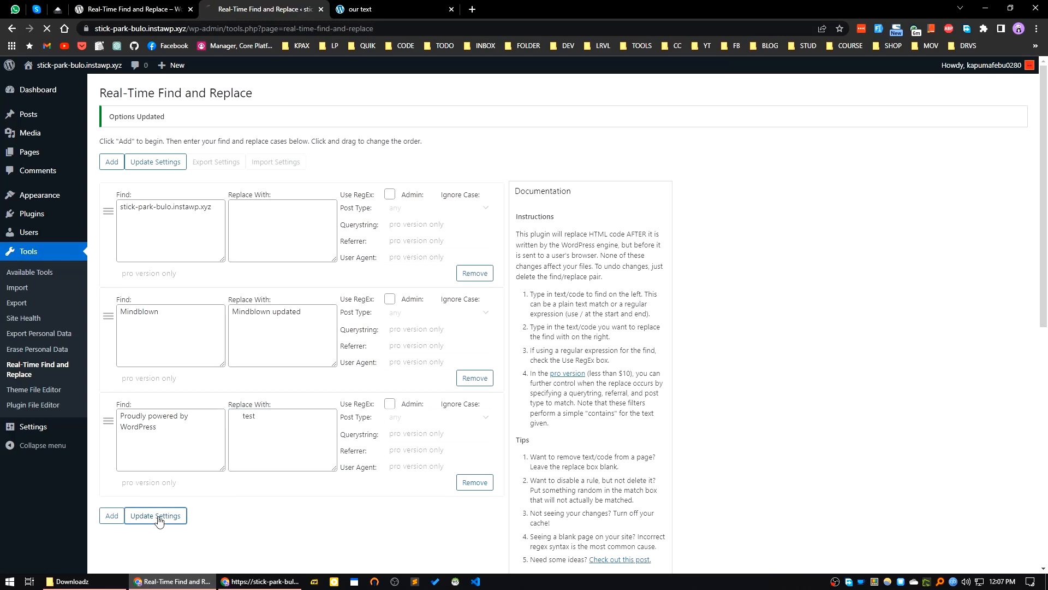
left_click(393, 9)
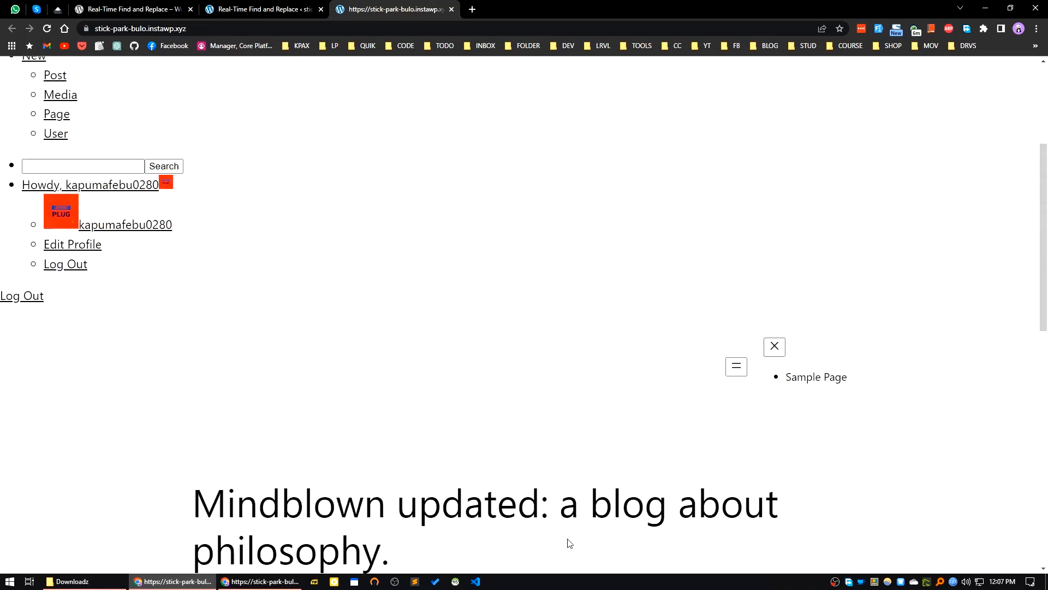
scroll("down", 3)
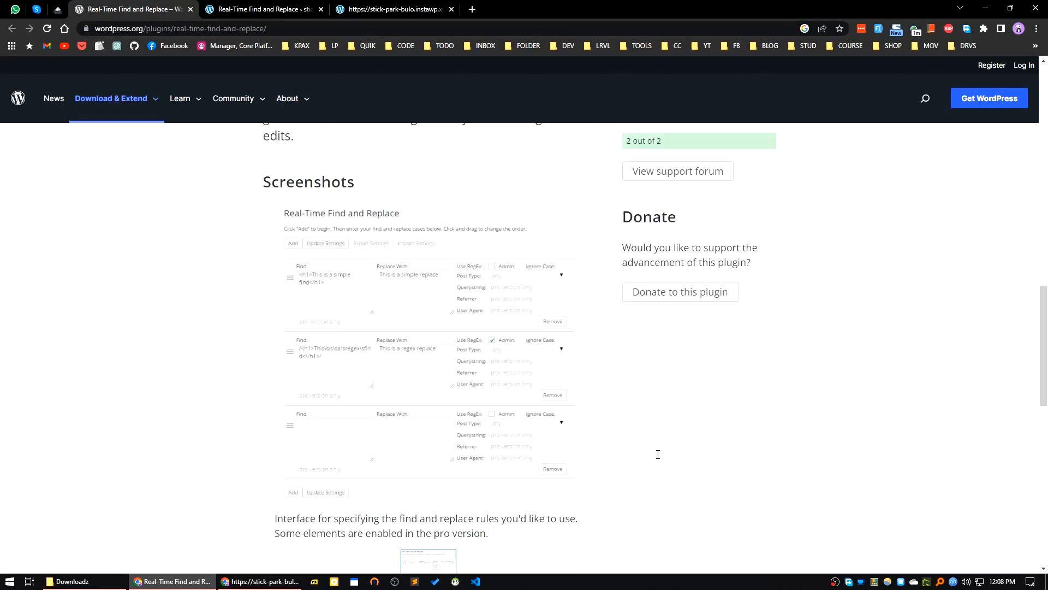
Scroll the plugin's WordPress.org page through description, screenshots and FAQ.
scroll("down", 3)
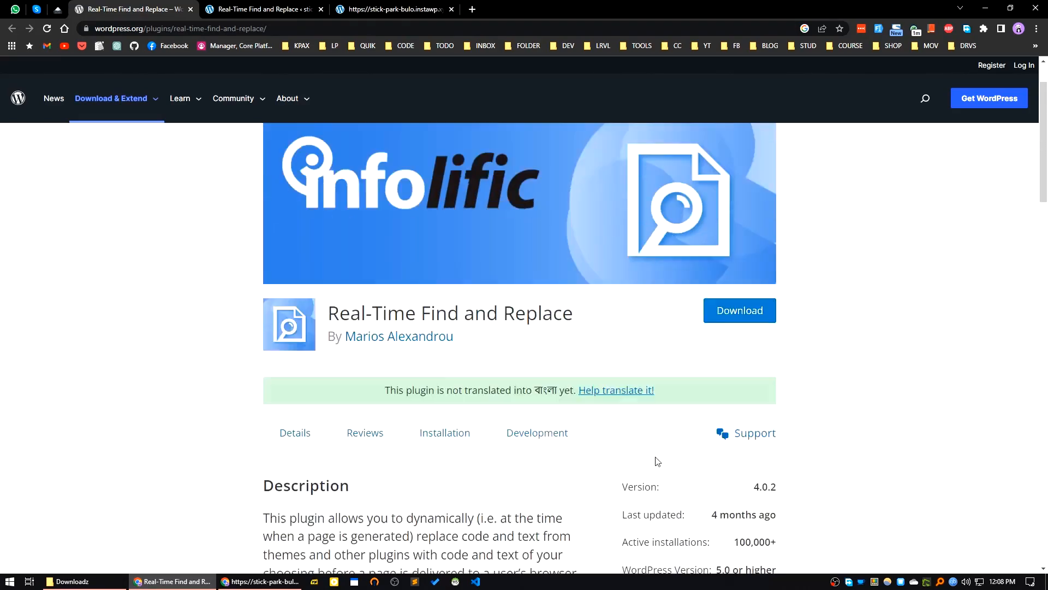
scroll("down", 3)
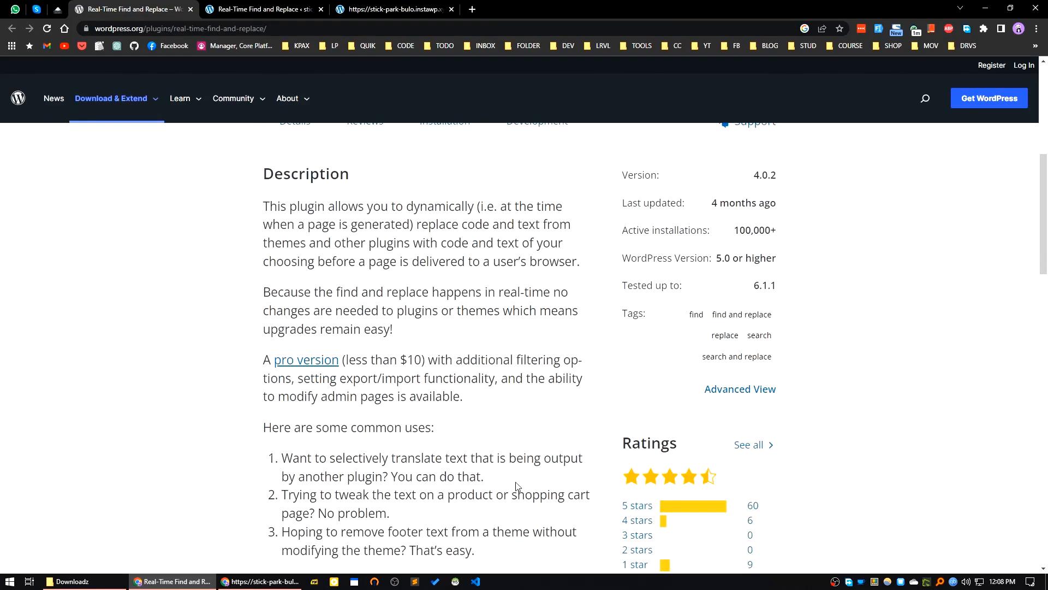
scroll("down", 3)
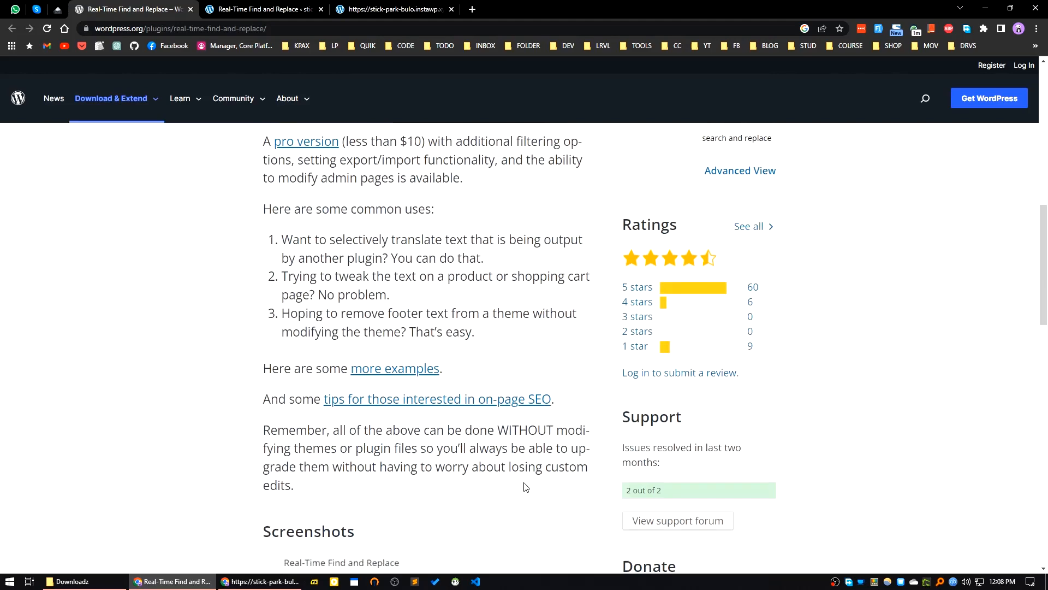
scroll("down", 3)
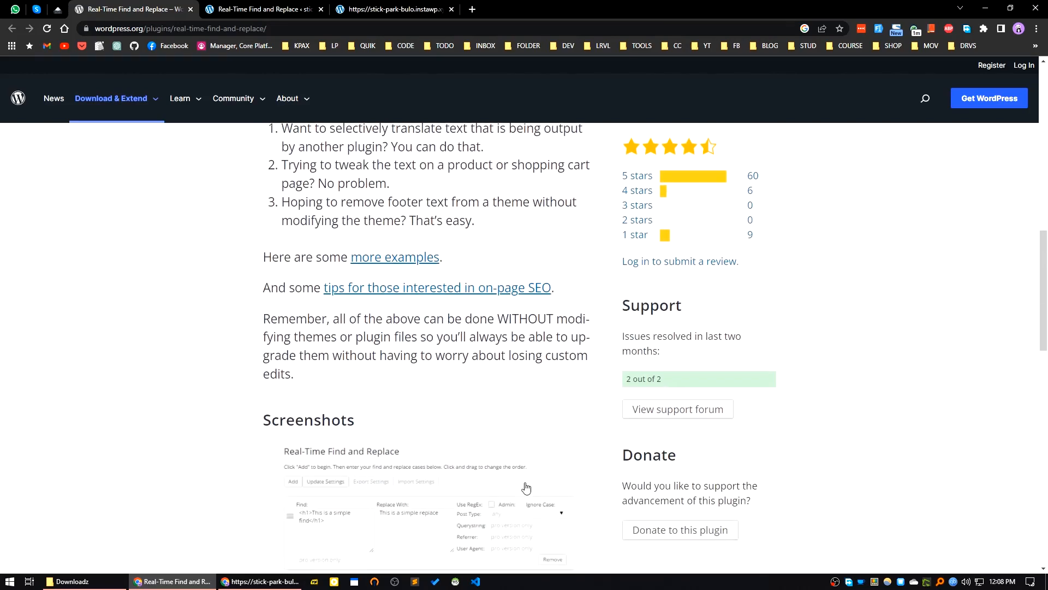
scroll("down", 3)
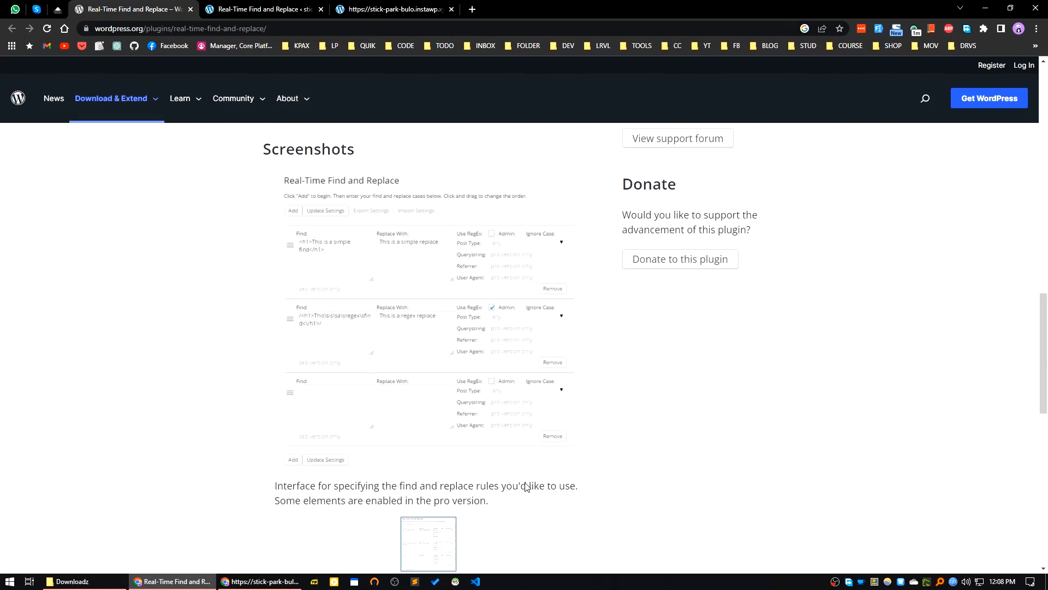
scroll("down", 3)
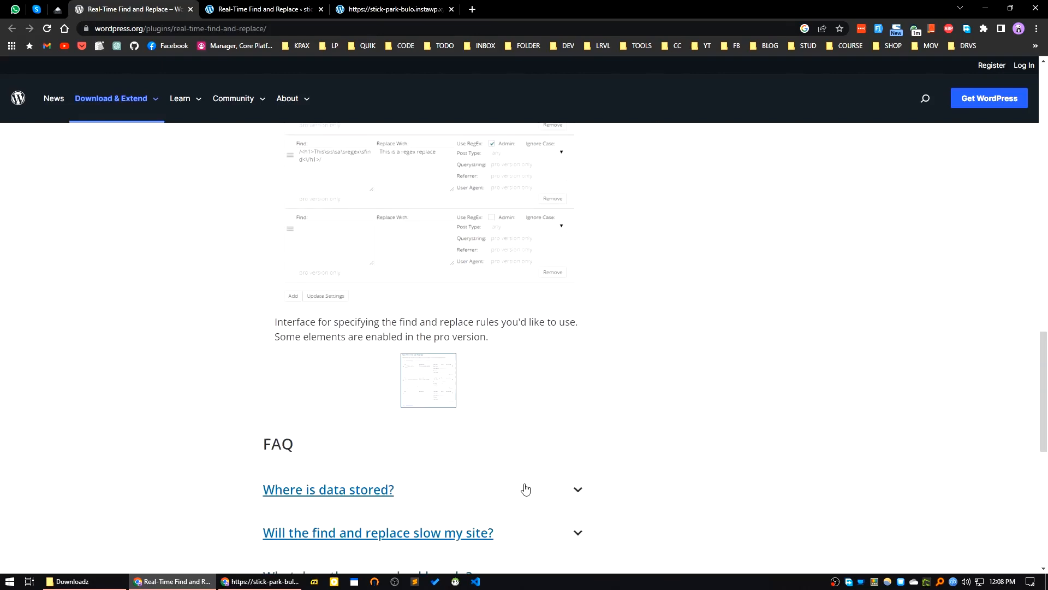
scroll("down", 3)
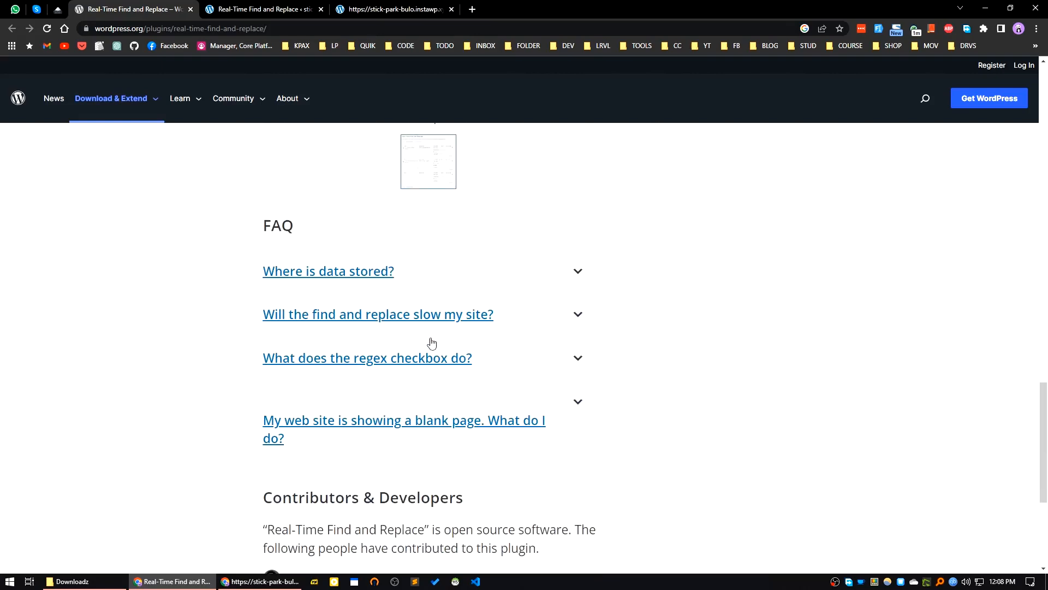
mouse_move(437, 442)
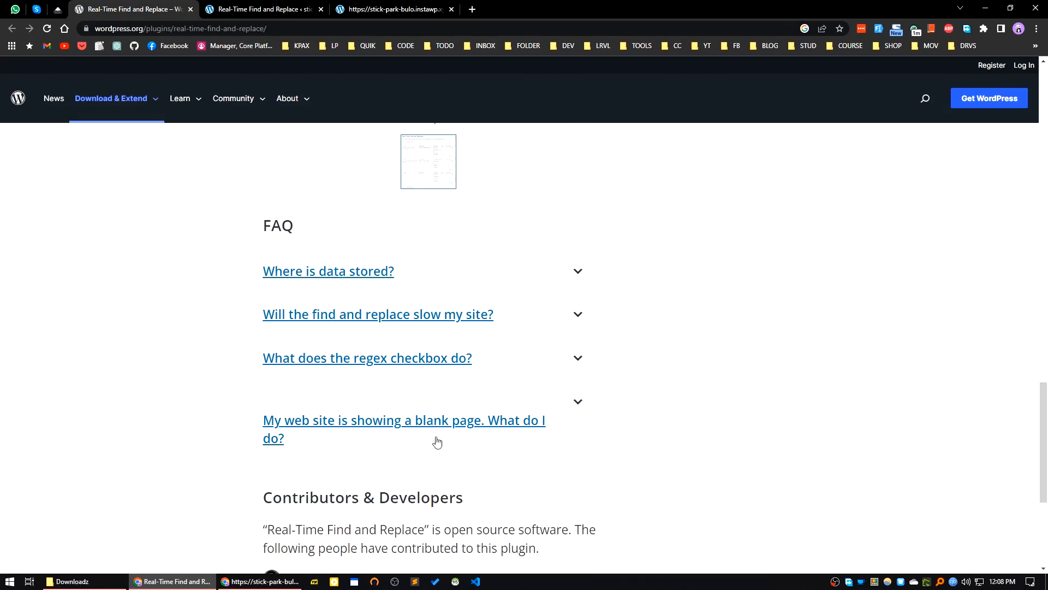
mouse_move(557, 486)
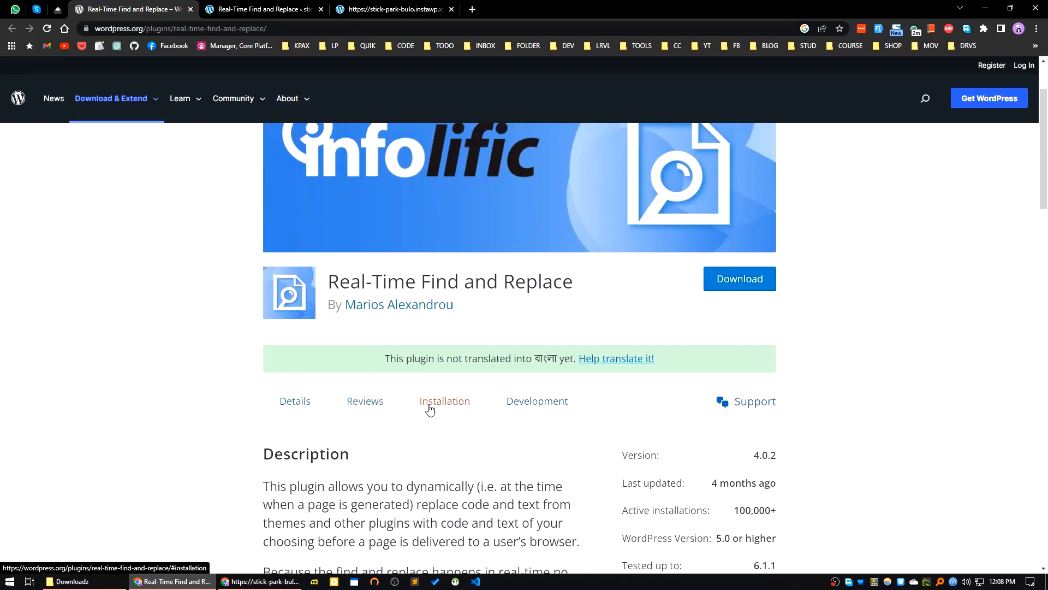
Return to the live site and select the still-present 'Proudly powered by WordPress' footer text.
left_click(393, 9)
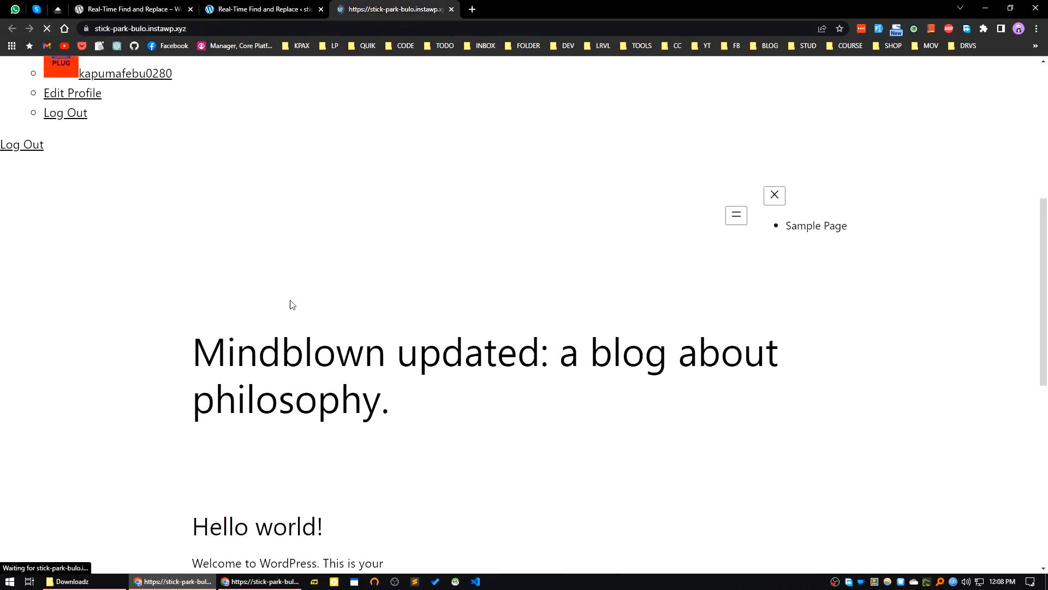
scroll("down", 3)
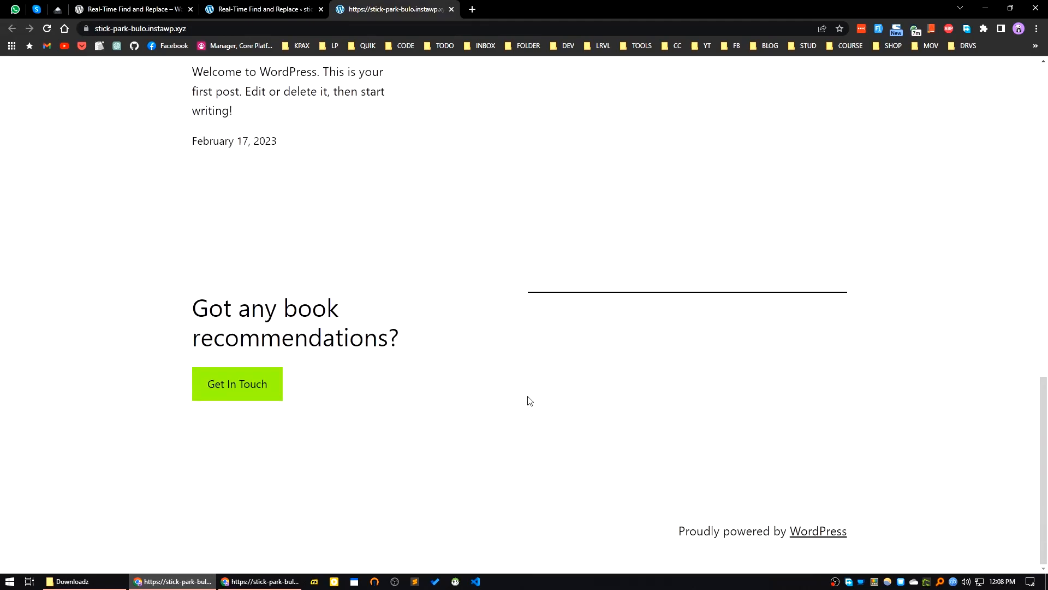
mouse_move(553, 428)
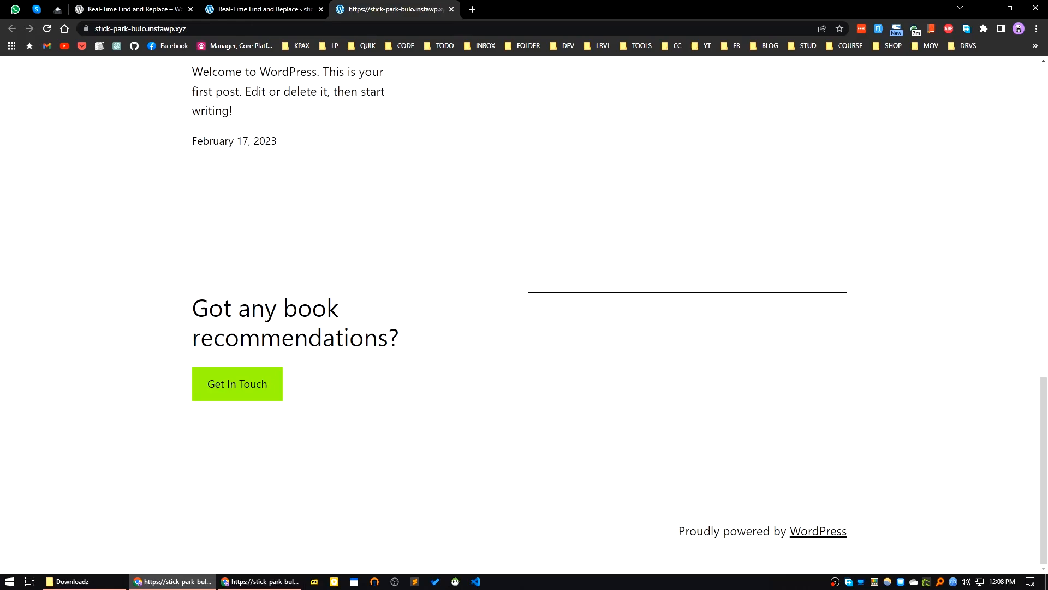
double_click(690, 531)
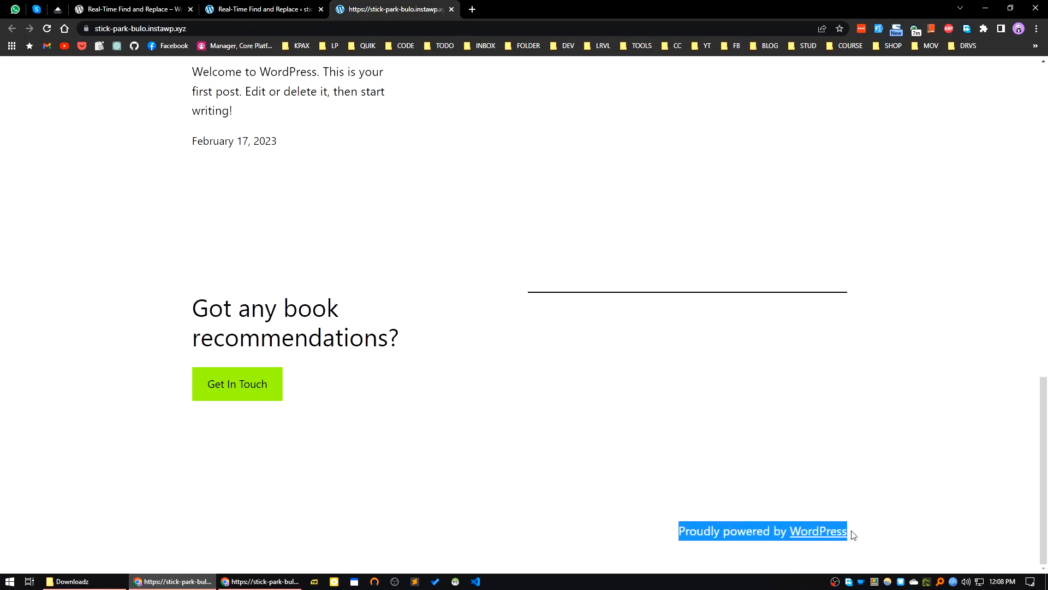
Inspect the 'Proudly powered by WordPress' footer paragraph and expand its markup in DevTools.
right_click(762, 530)
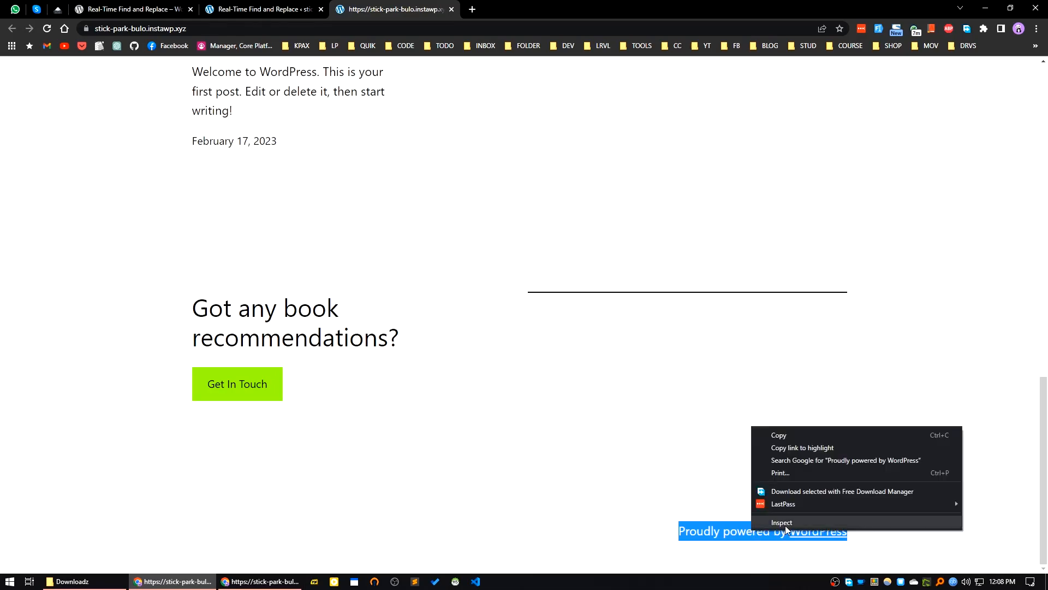
left_click(781, 522)
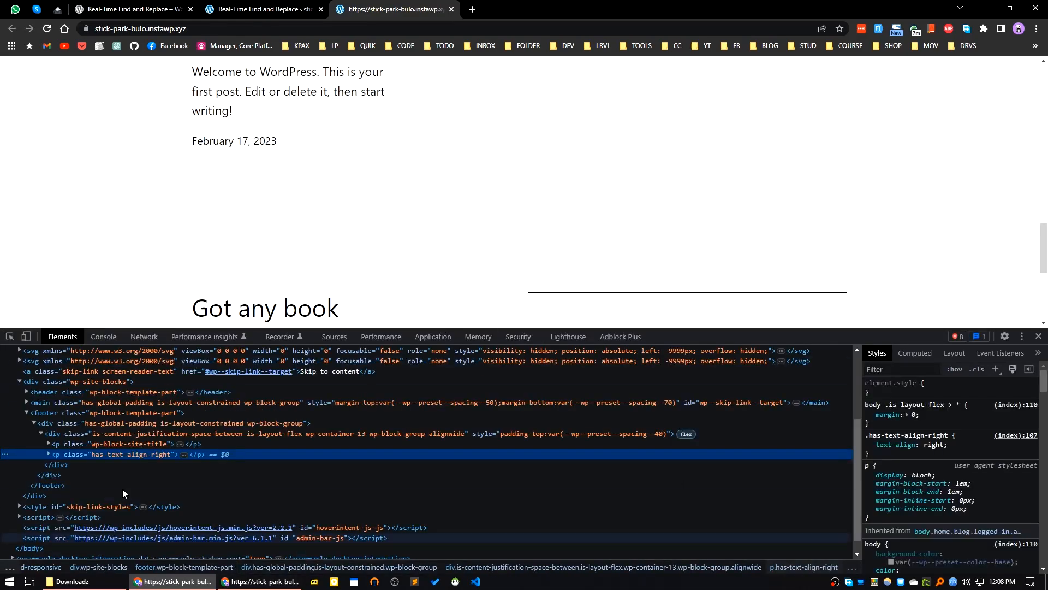
left_click(48, 455)
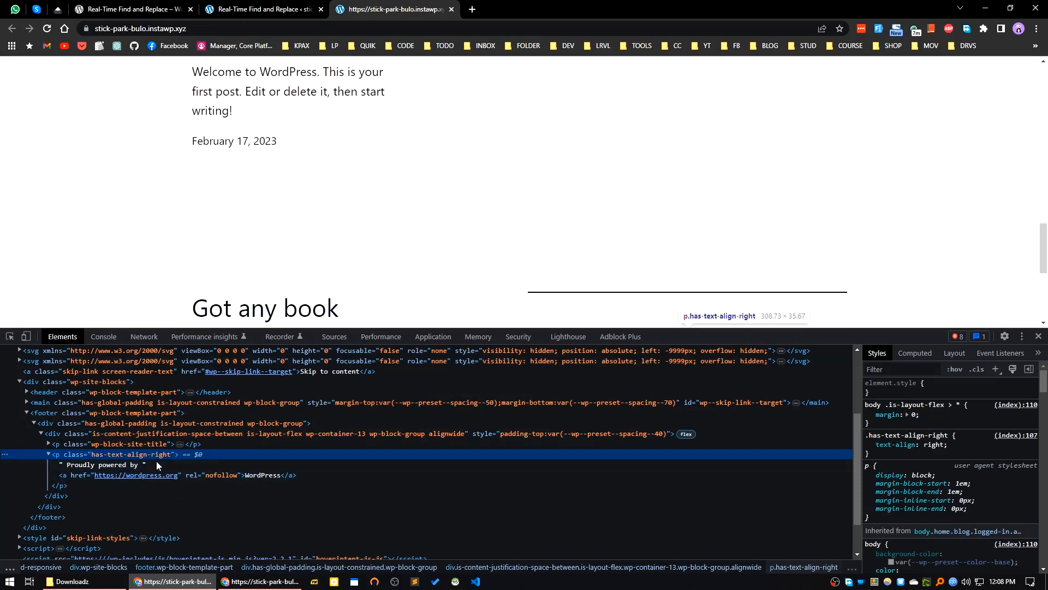
mouse_move(903, 395)
type("display: none;")
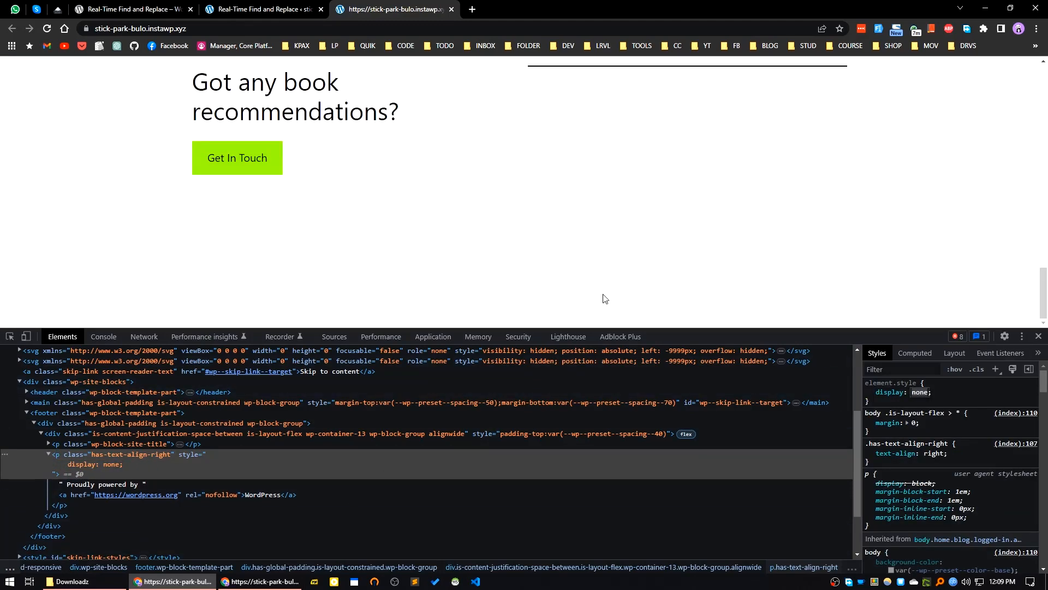
mouse_move(433, 433)
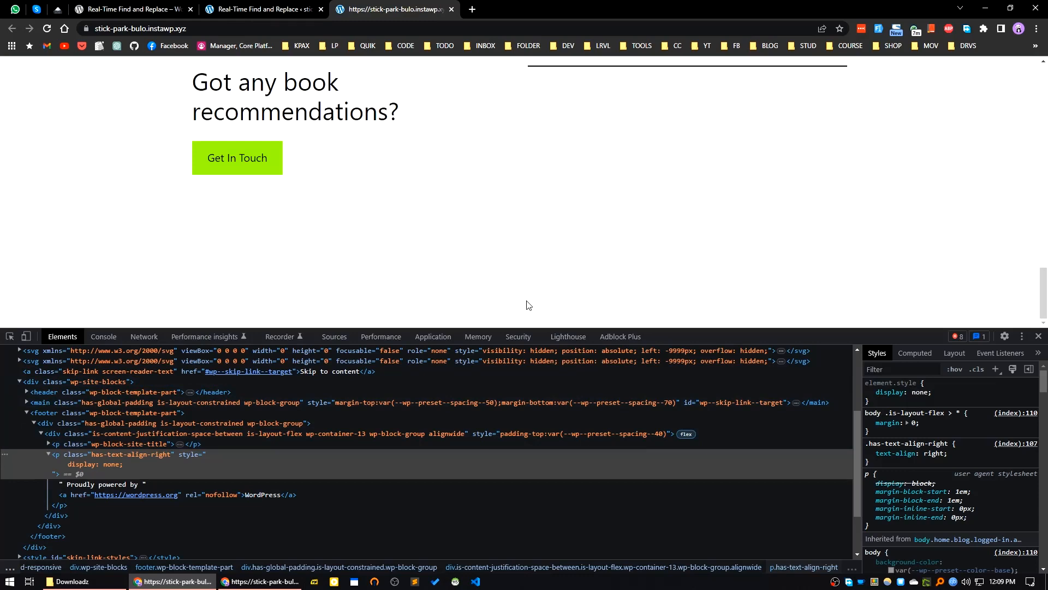
Return to the Real-Time Find and Replace settings and highlight the instawp.xyz site address.
left_click(869, 423)
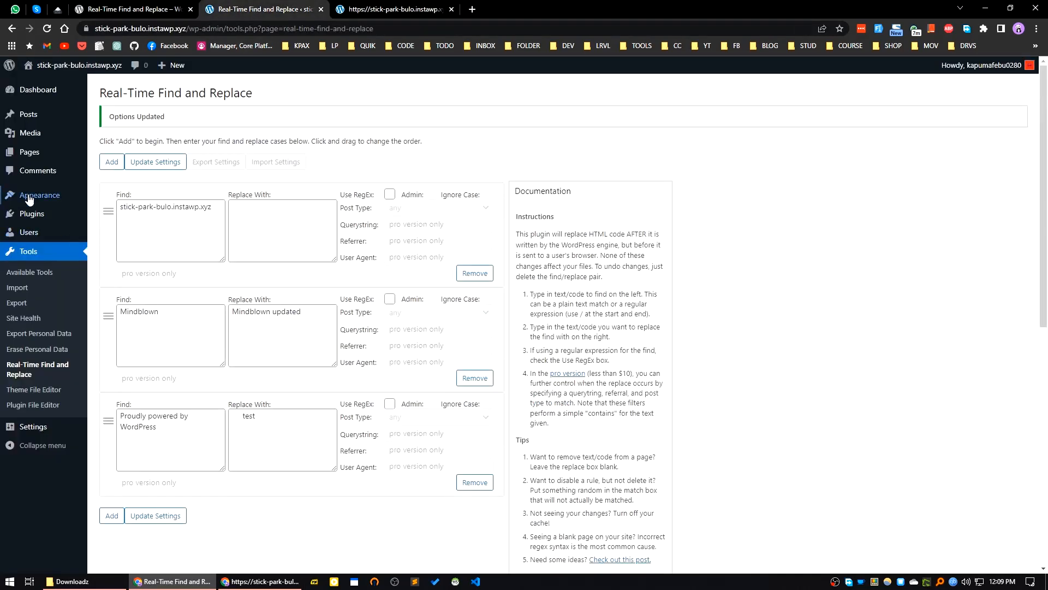
mouse_move(39, 195)
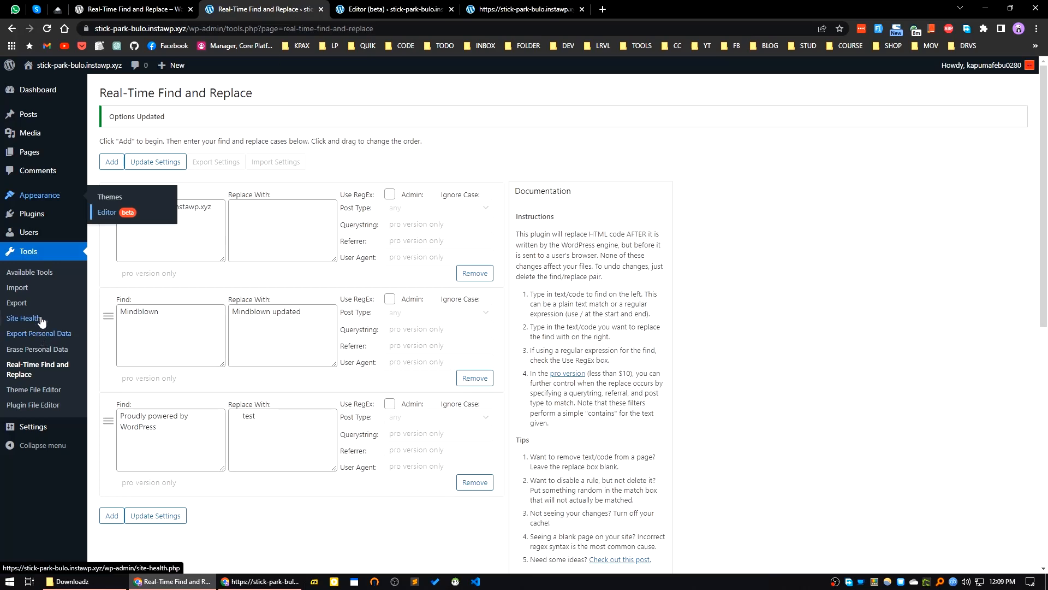
mouse_move(40, 194)
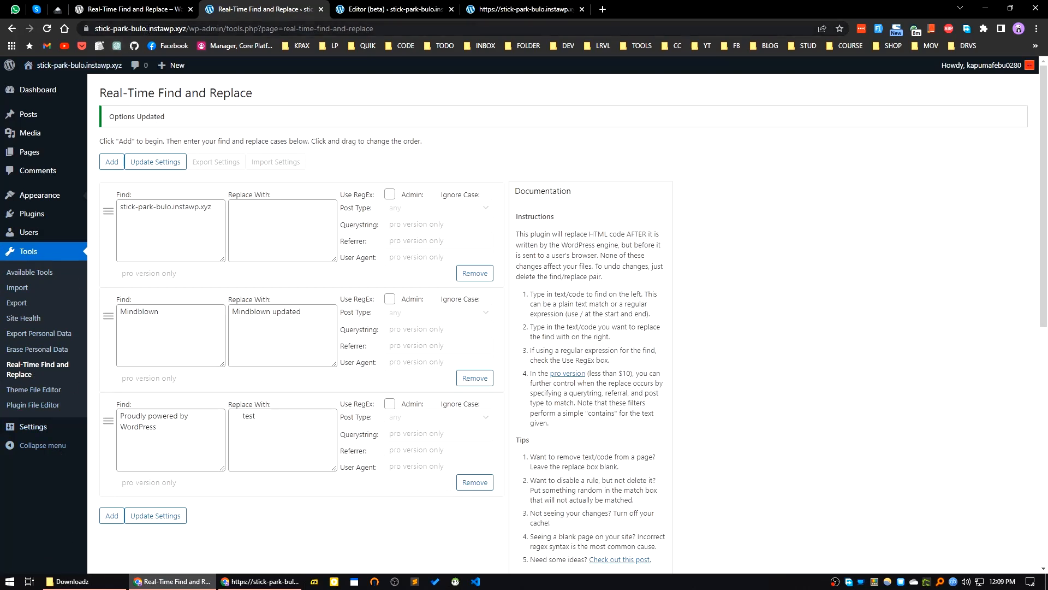
left_click(268, 28)
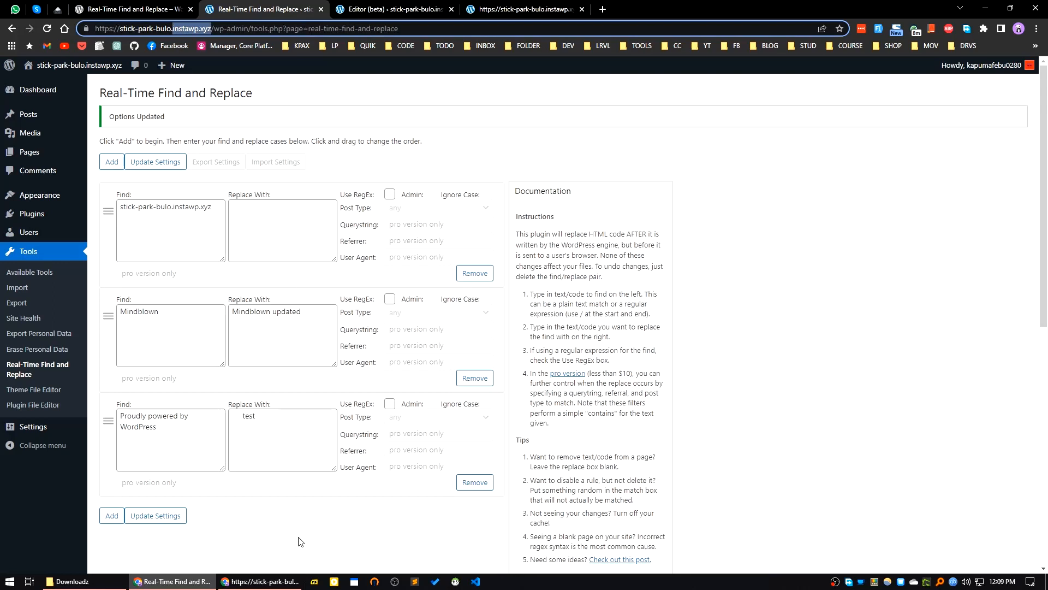
mouse_move(465, 541)
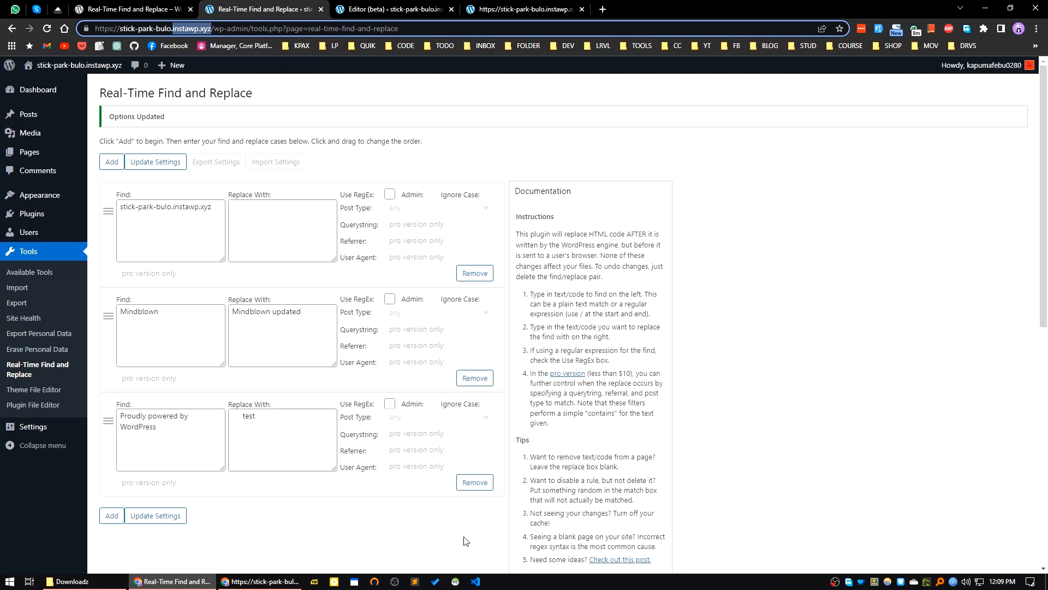
mouse_move(24, 253)
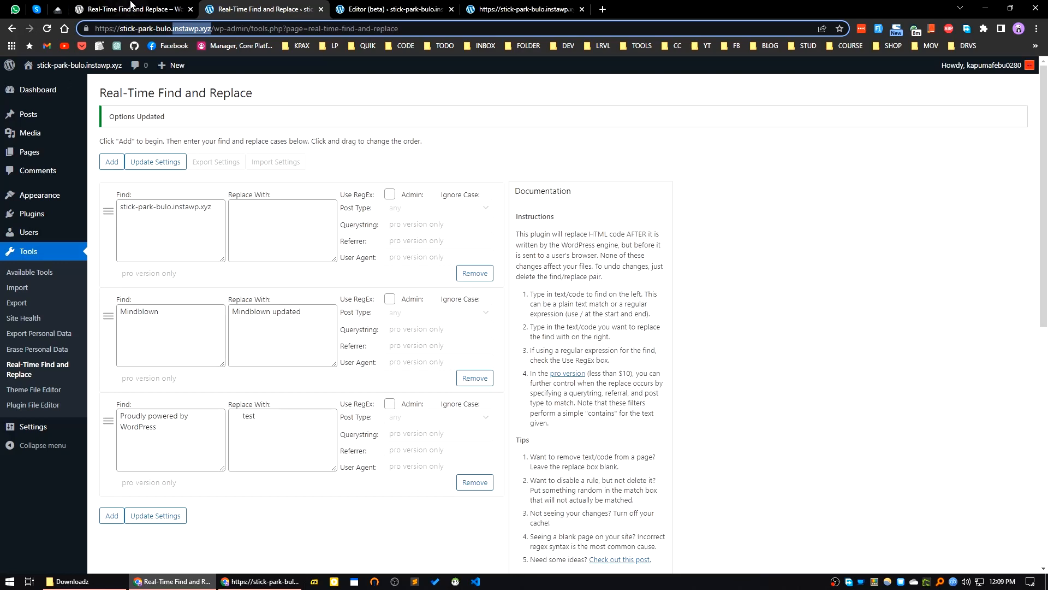
mouse_move(18, 288)
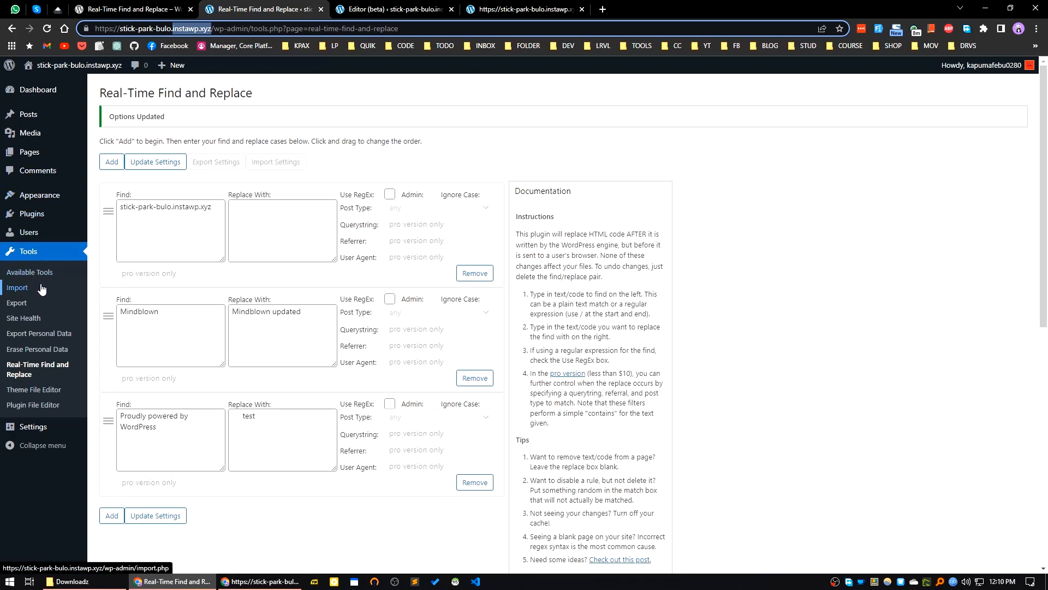
mouse_move(31, 214)
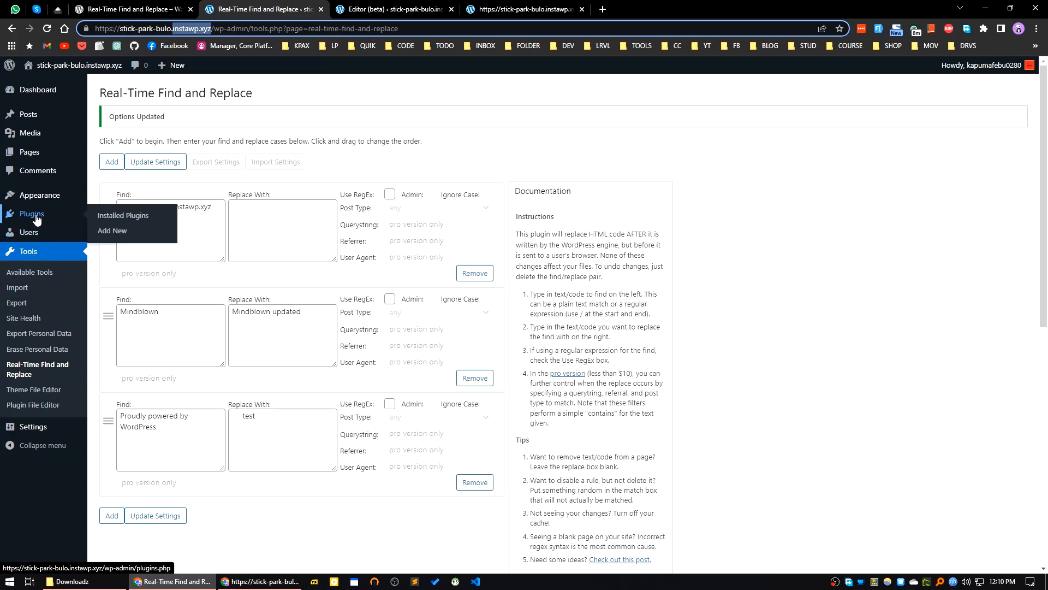
Search the Add Plugins directory for 'custom css'.
left_click(113, 230)
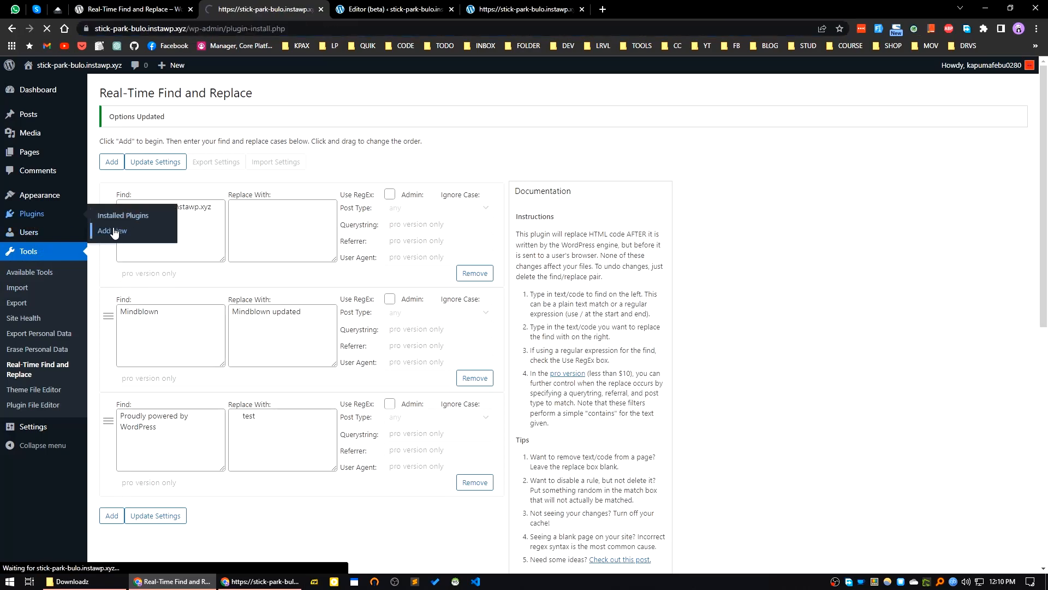
left_click(111, 231)
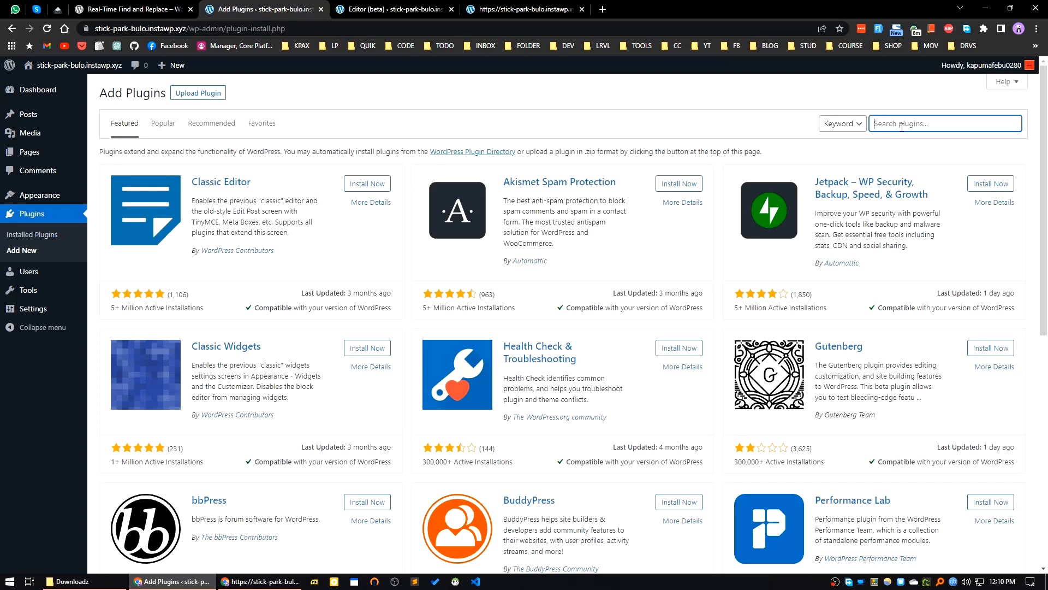
type("custom css")
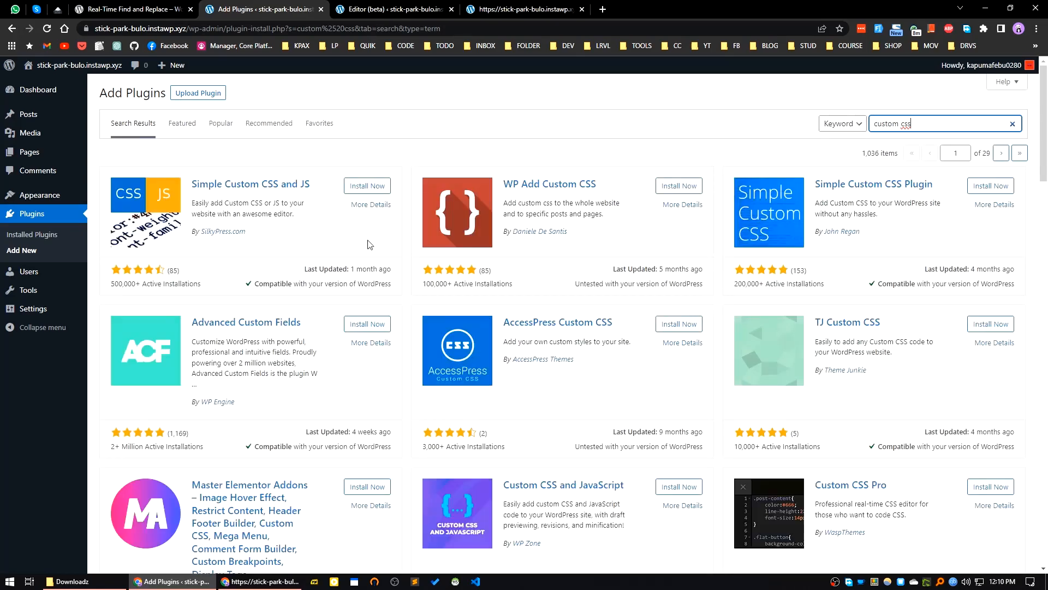
mouse_move(524, 268)
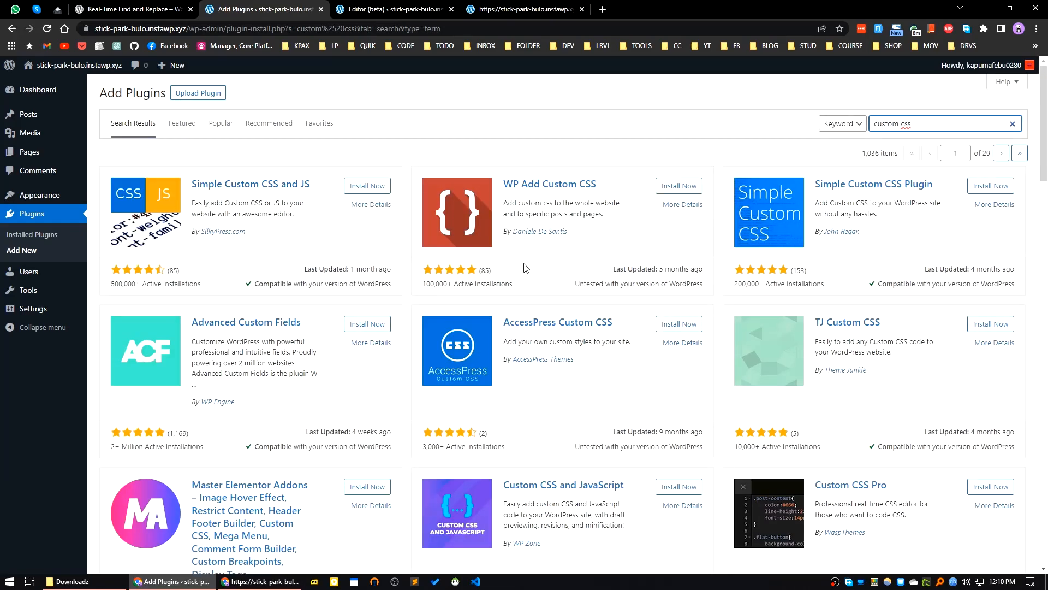
mouse_move(819, 283)
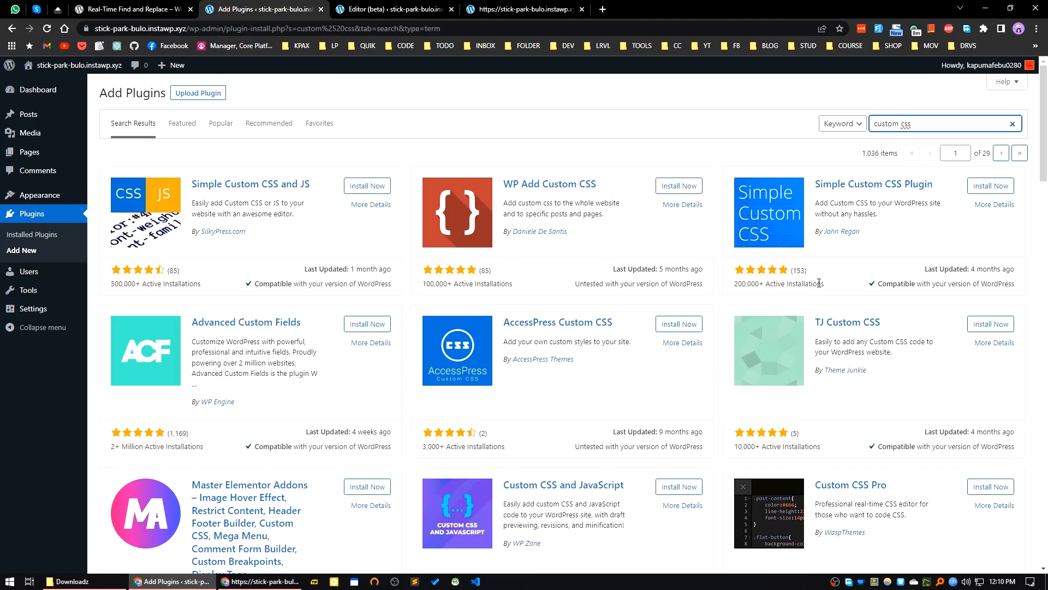
mouse_move(425, 354)
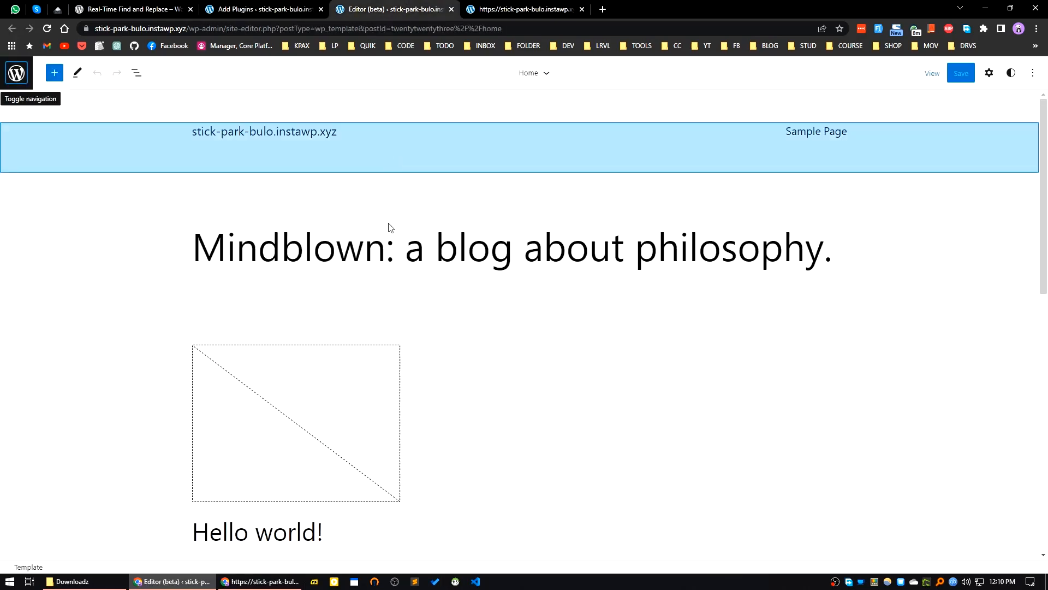
Check the live site's footer, then return to the Real-Time Find and Replace plugin page.
left_click(525, 8)
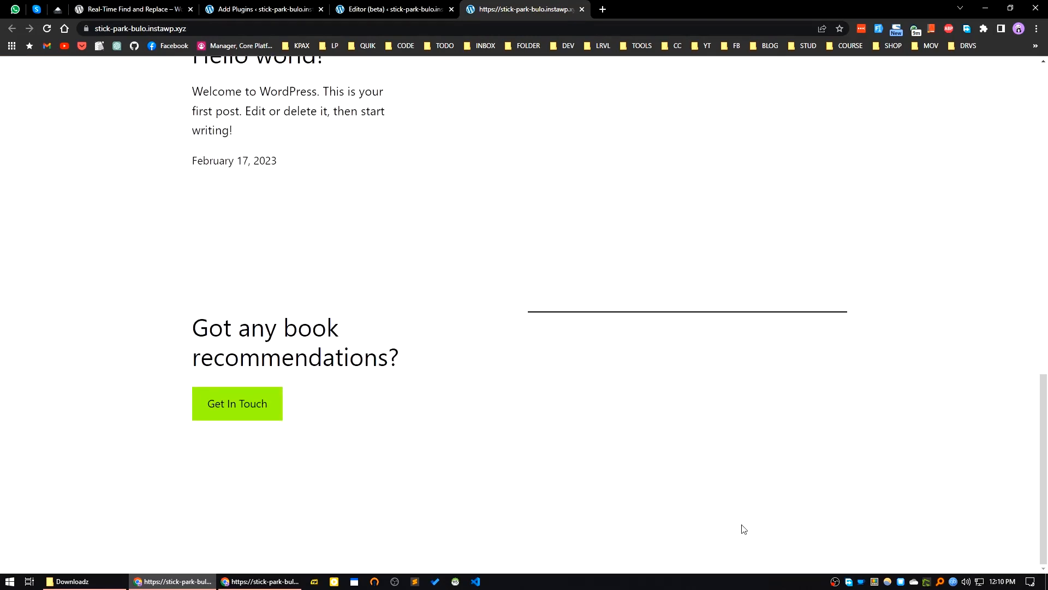
mouse_move(372, 491)
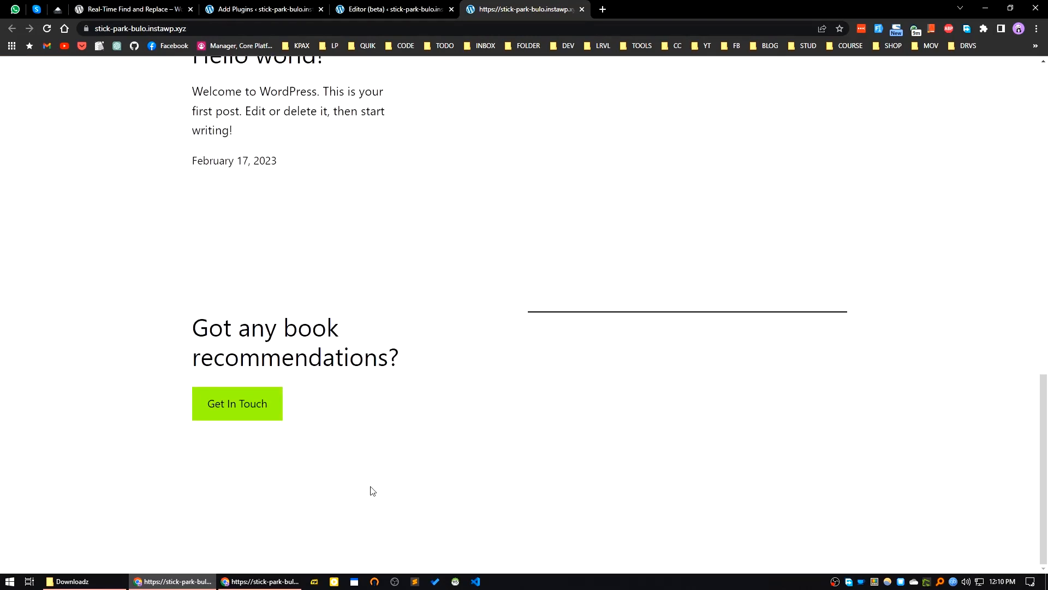
mouse_move(392, 468)
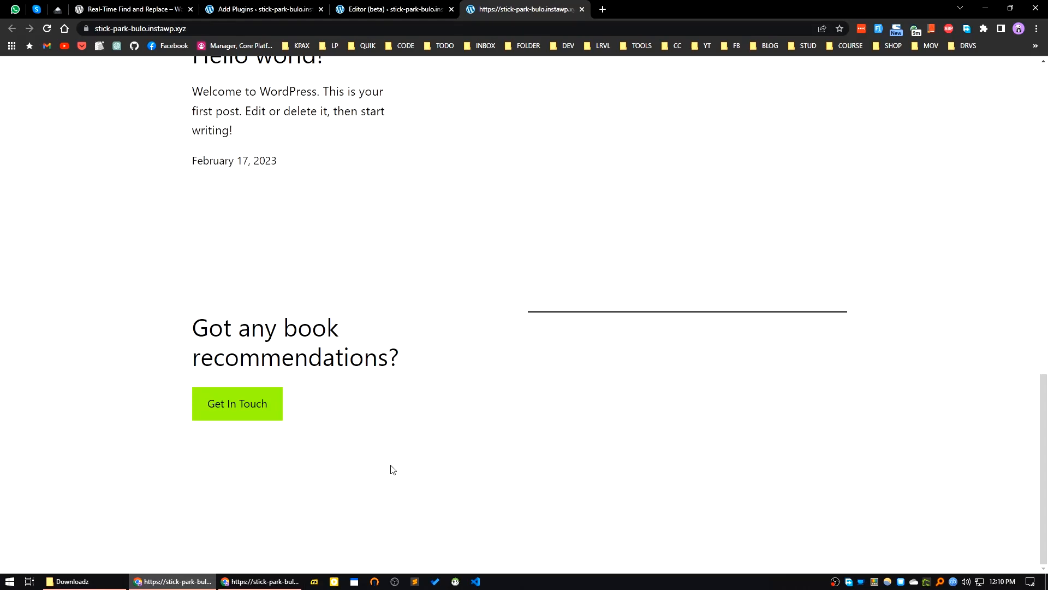
left_click(130, 8)
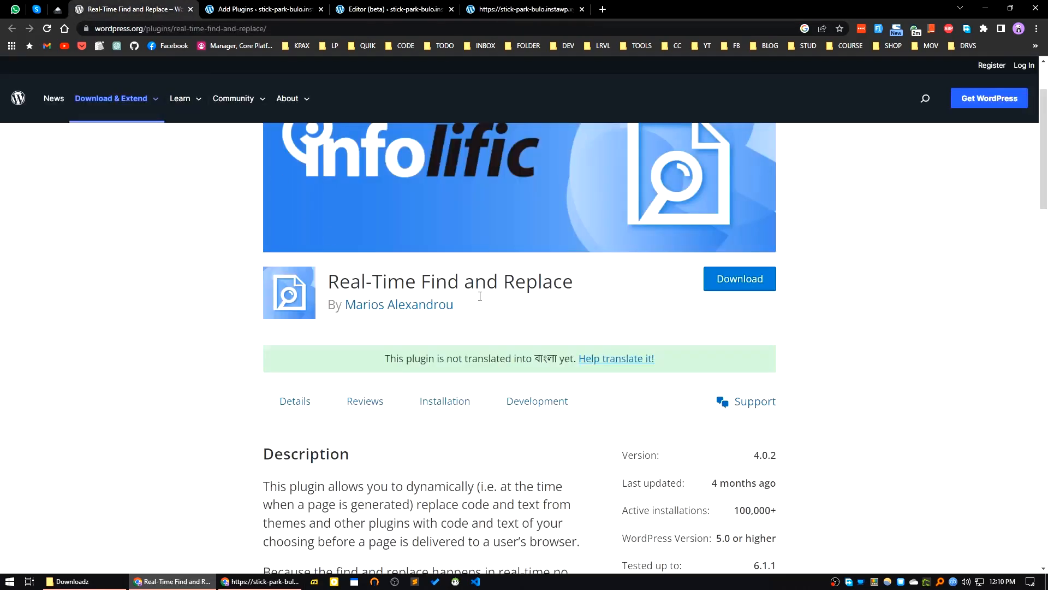
mouse_move(439, 351)
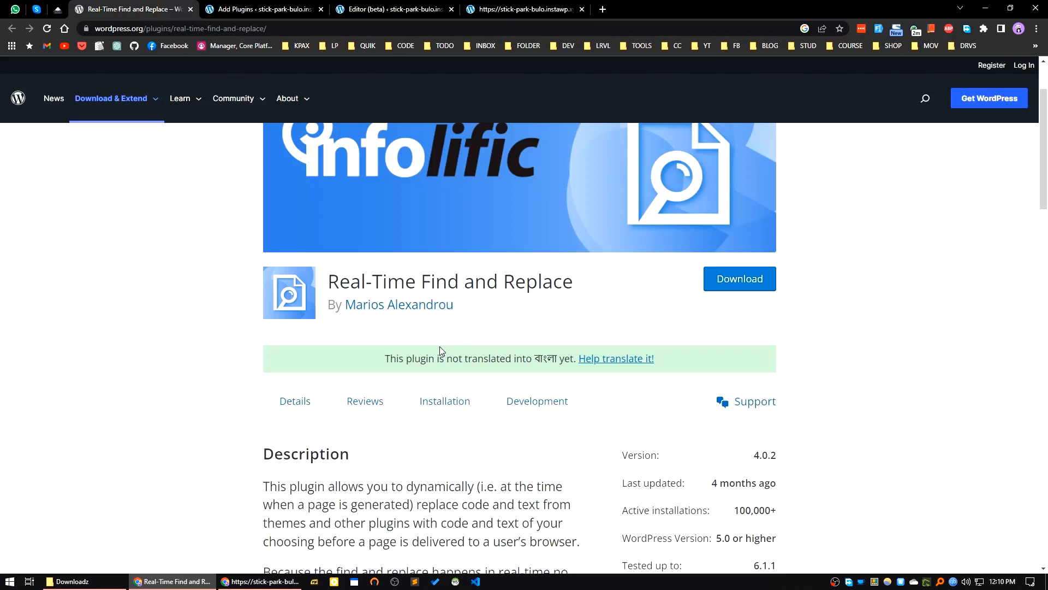